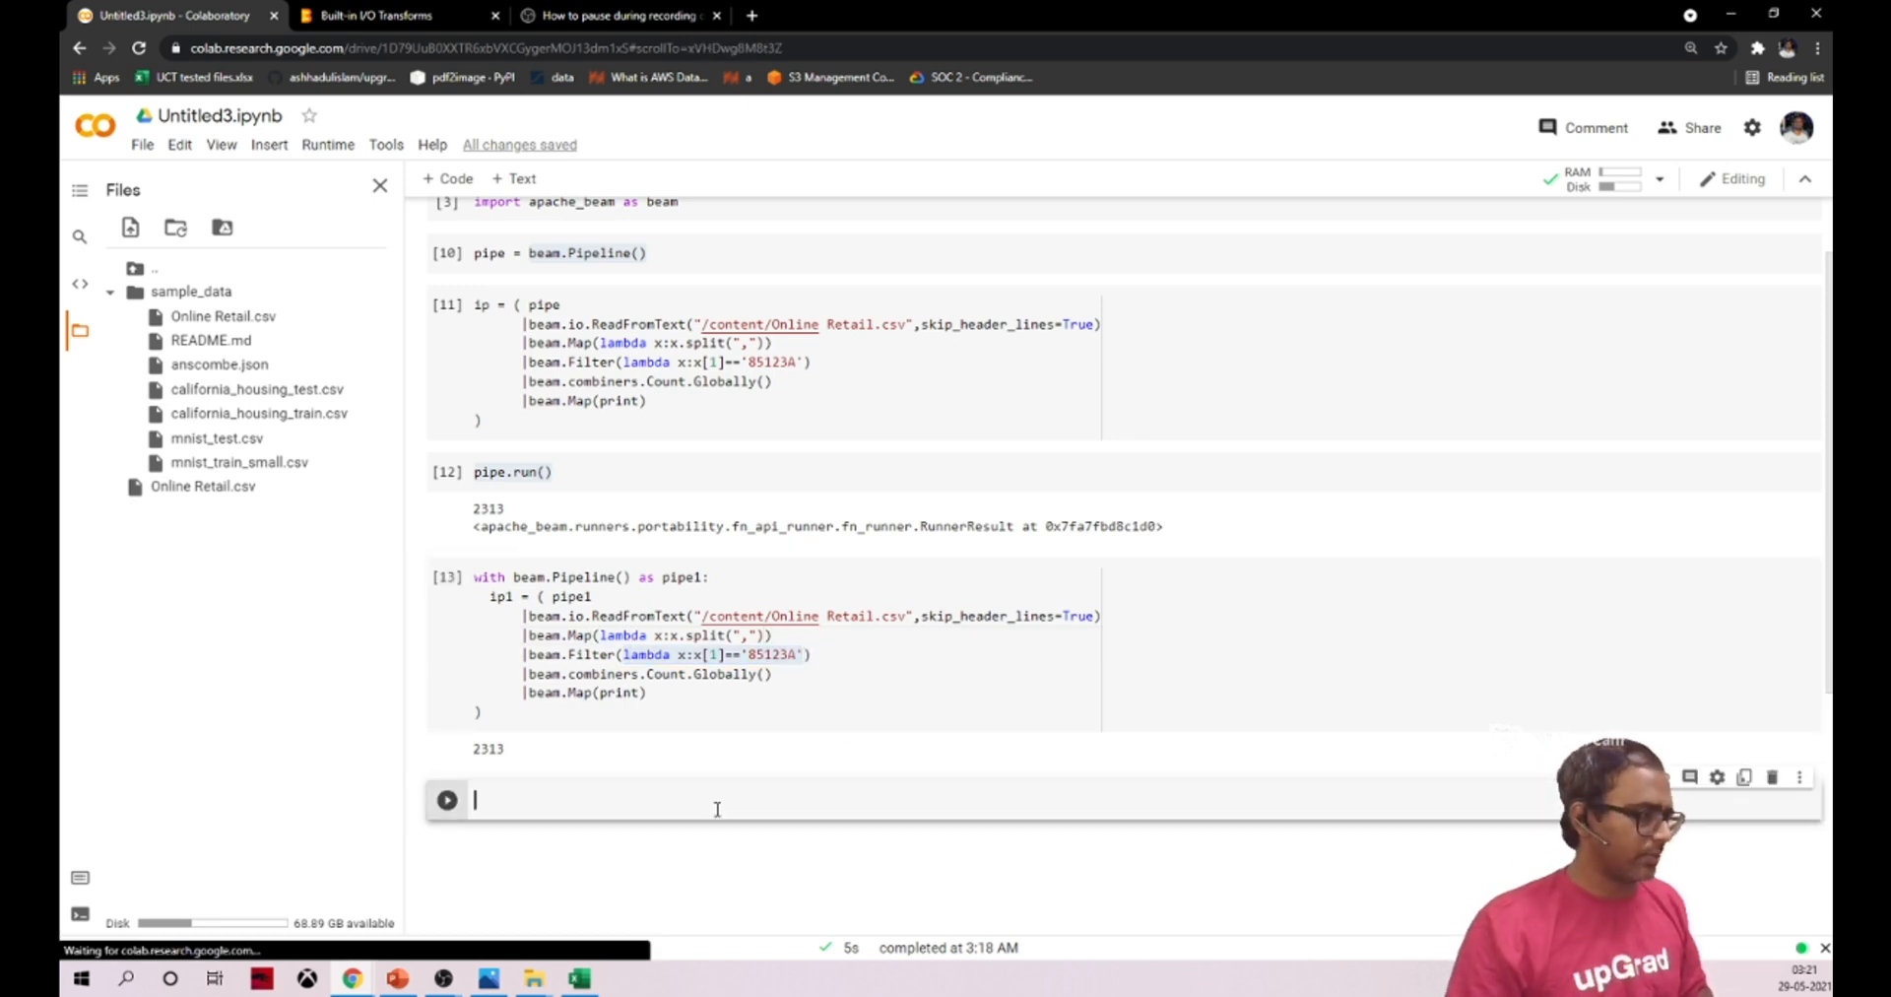
# Start a new cell with the header def filter_data(element):
pyautogui.write('def filter_D')
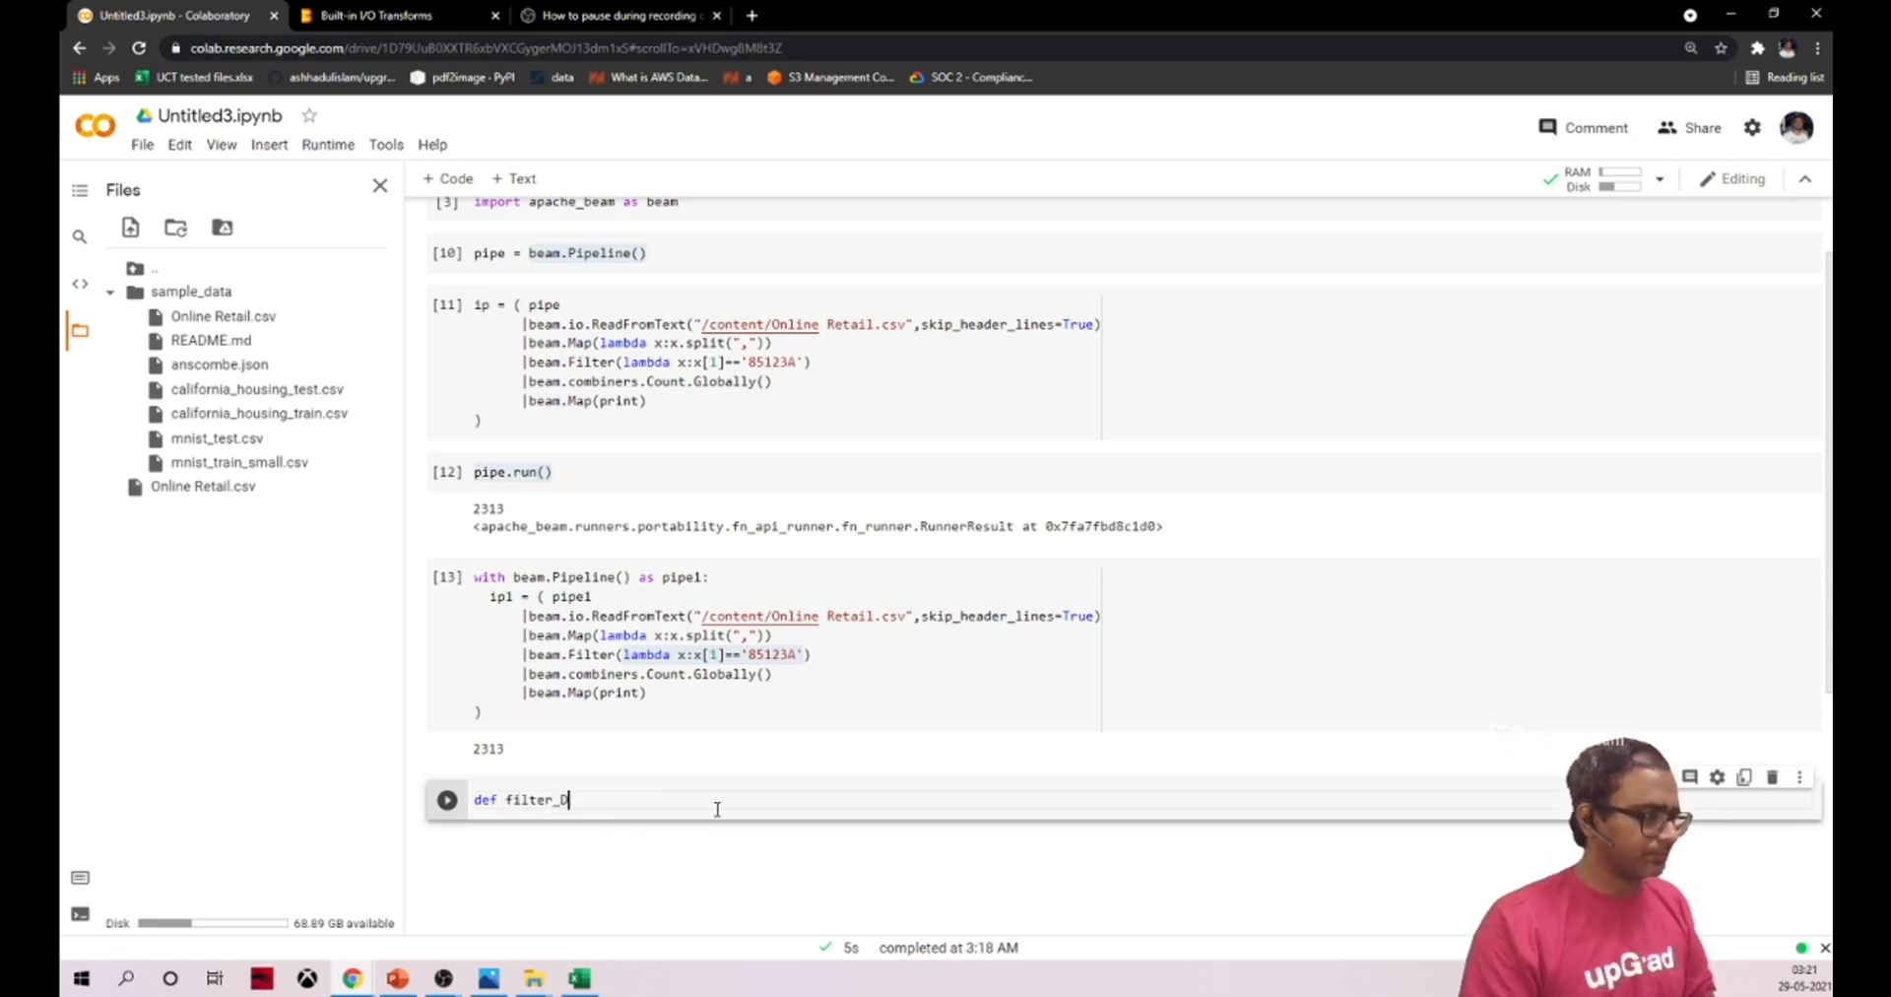
pyautogui.write('ata()')
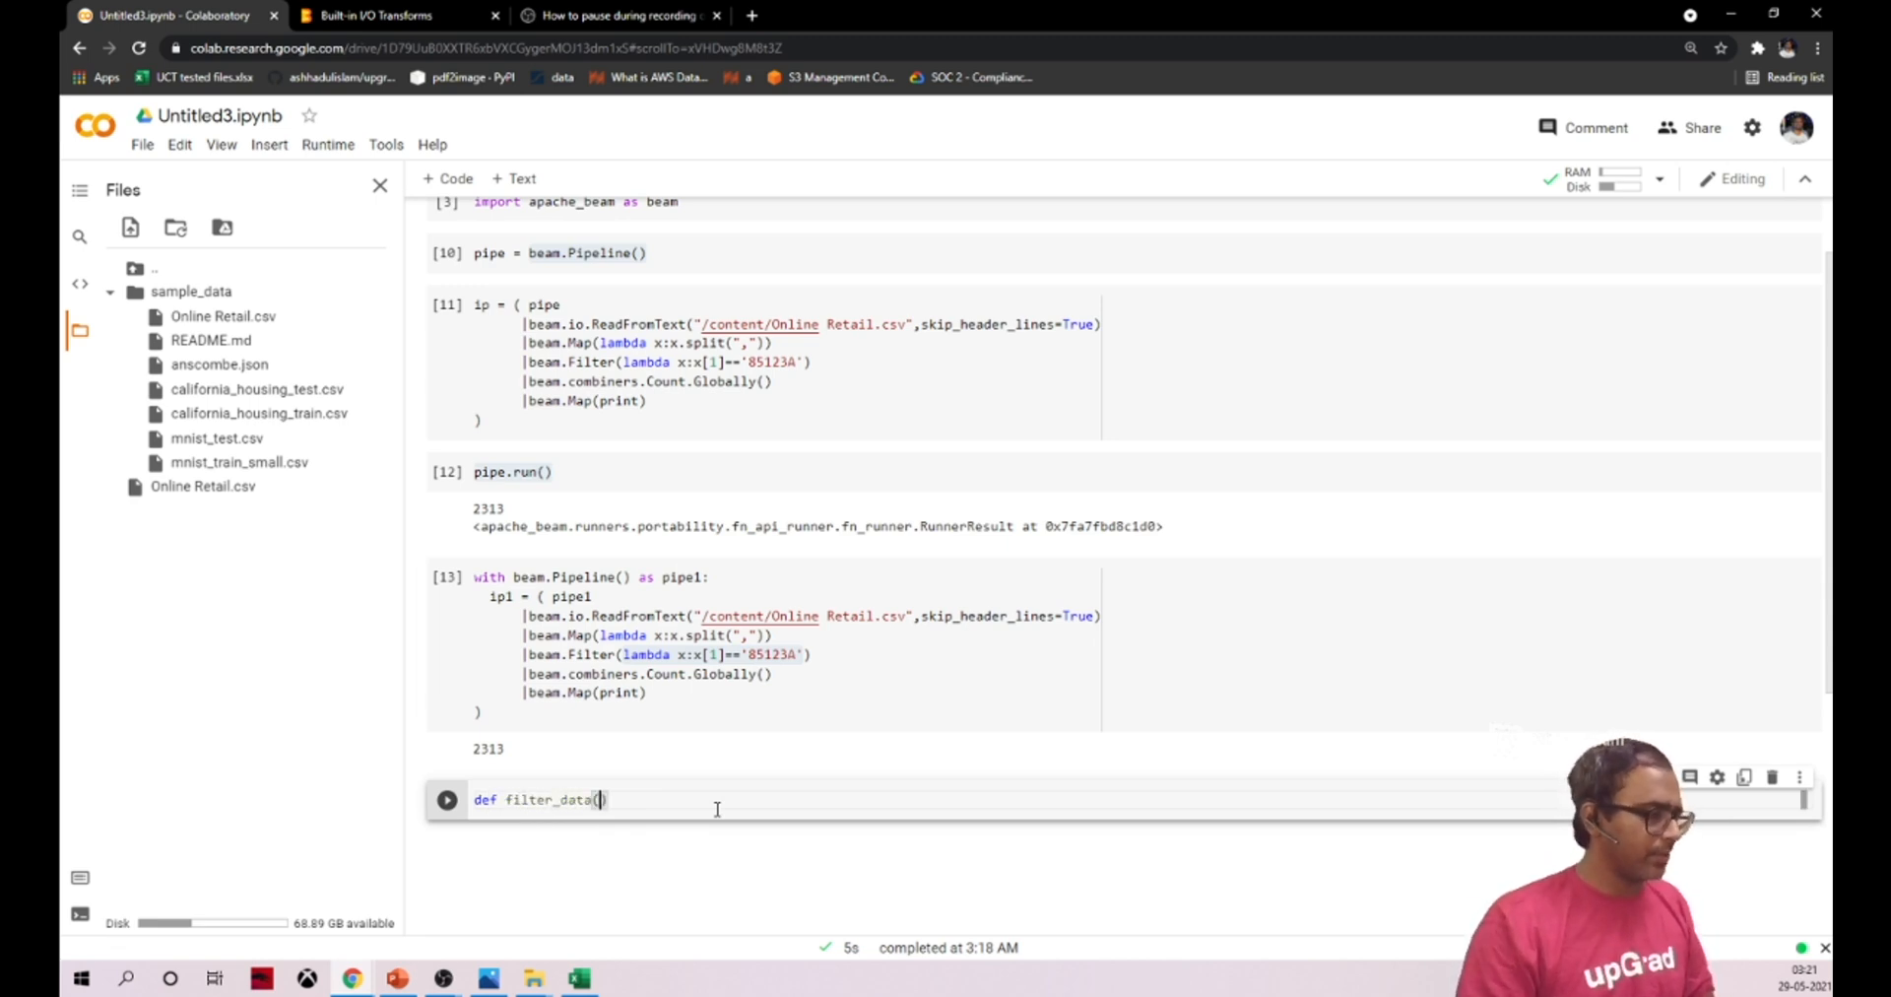
pyautogui.write('element)')
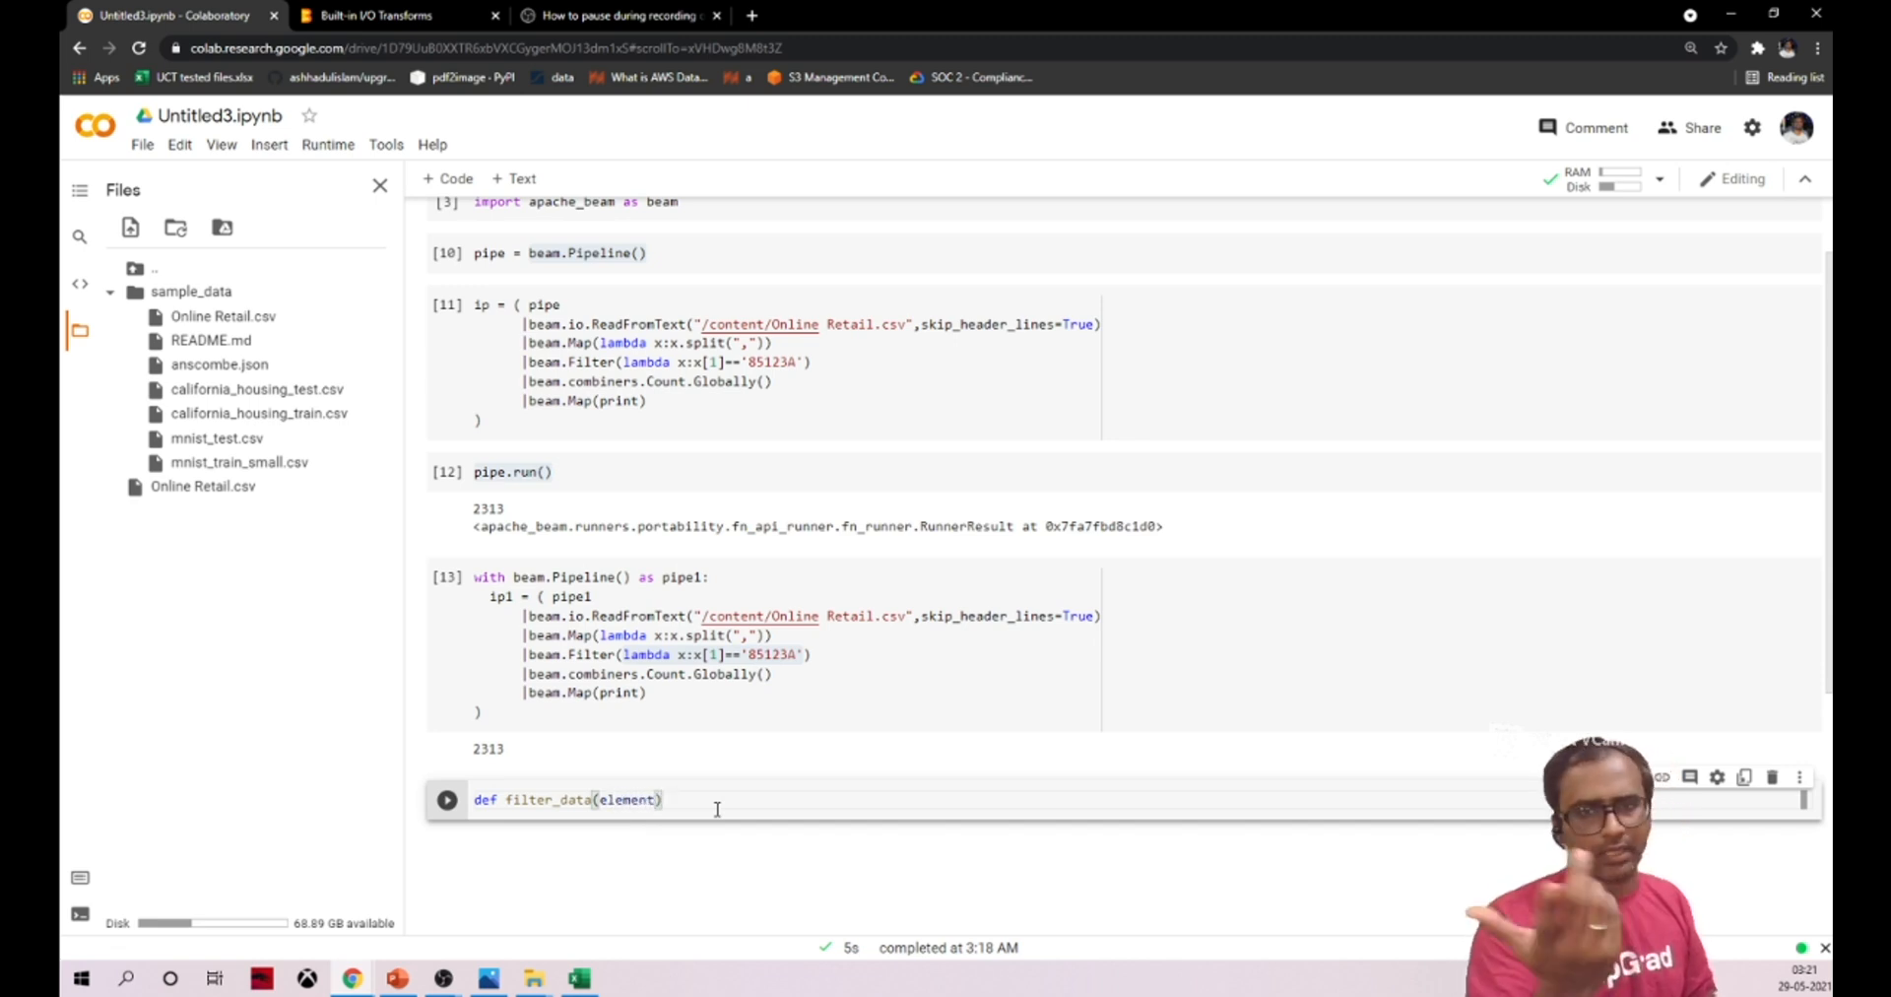
pyautogui.write(':')
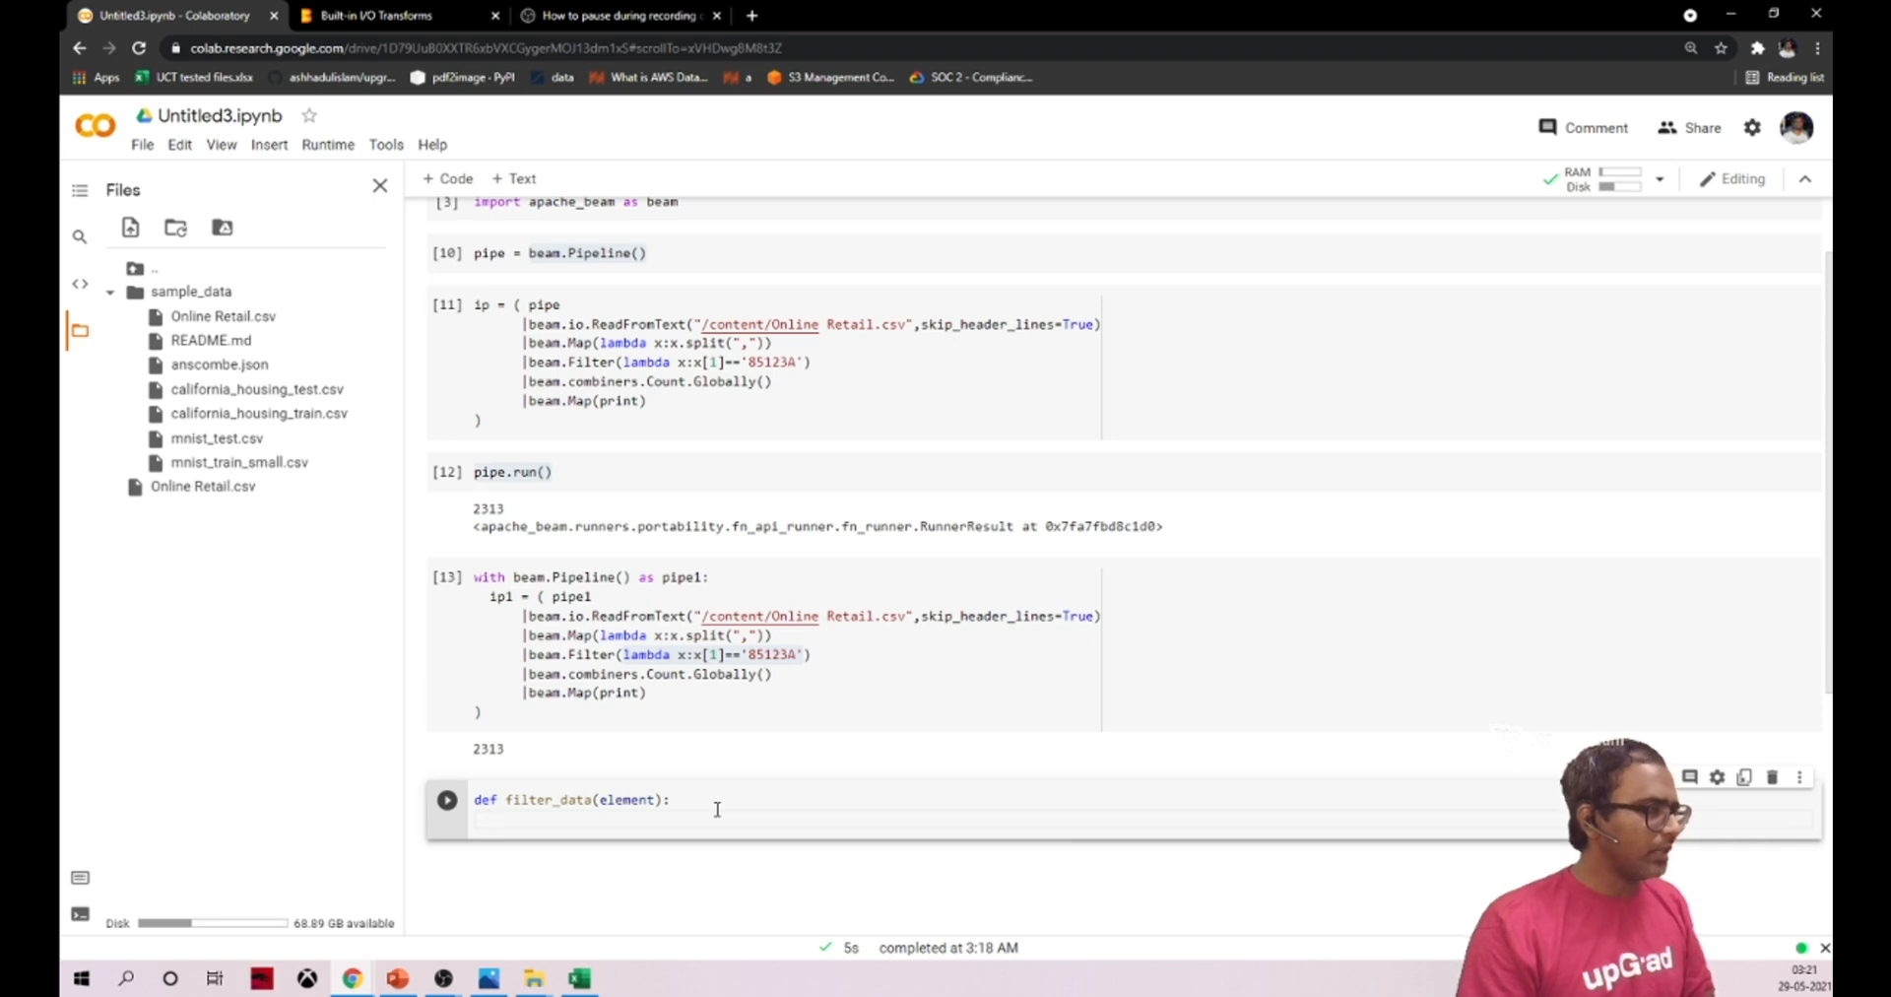
# Add the if element[1] == '85123A' check returning the element
pyautogui.write('if')
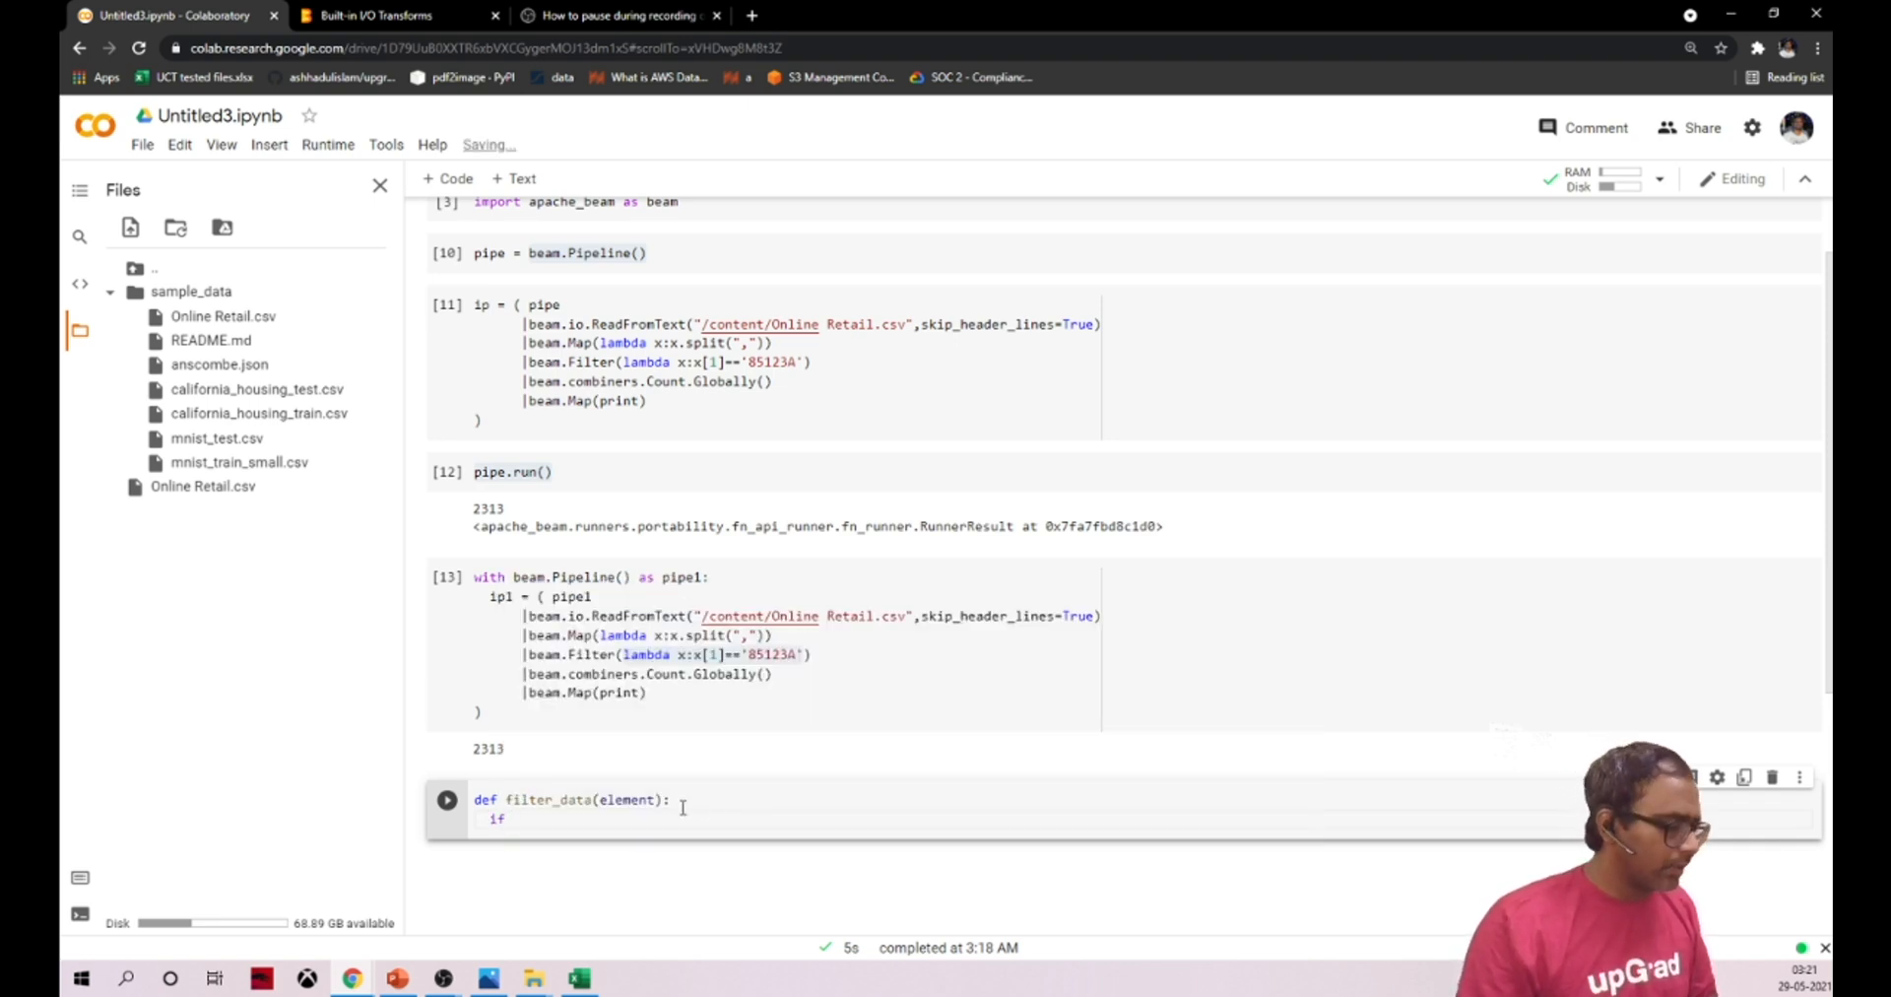
pyautogui.write('e')
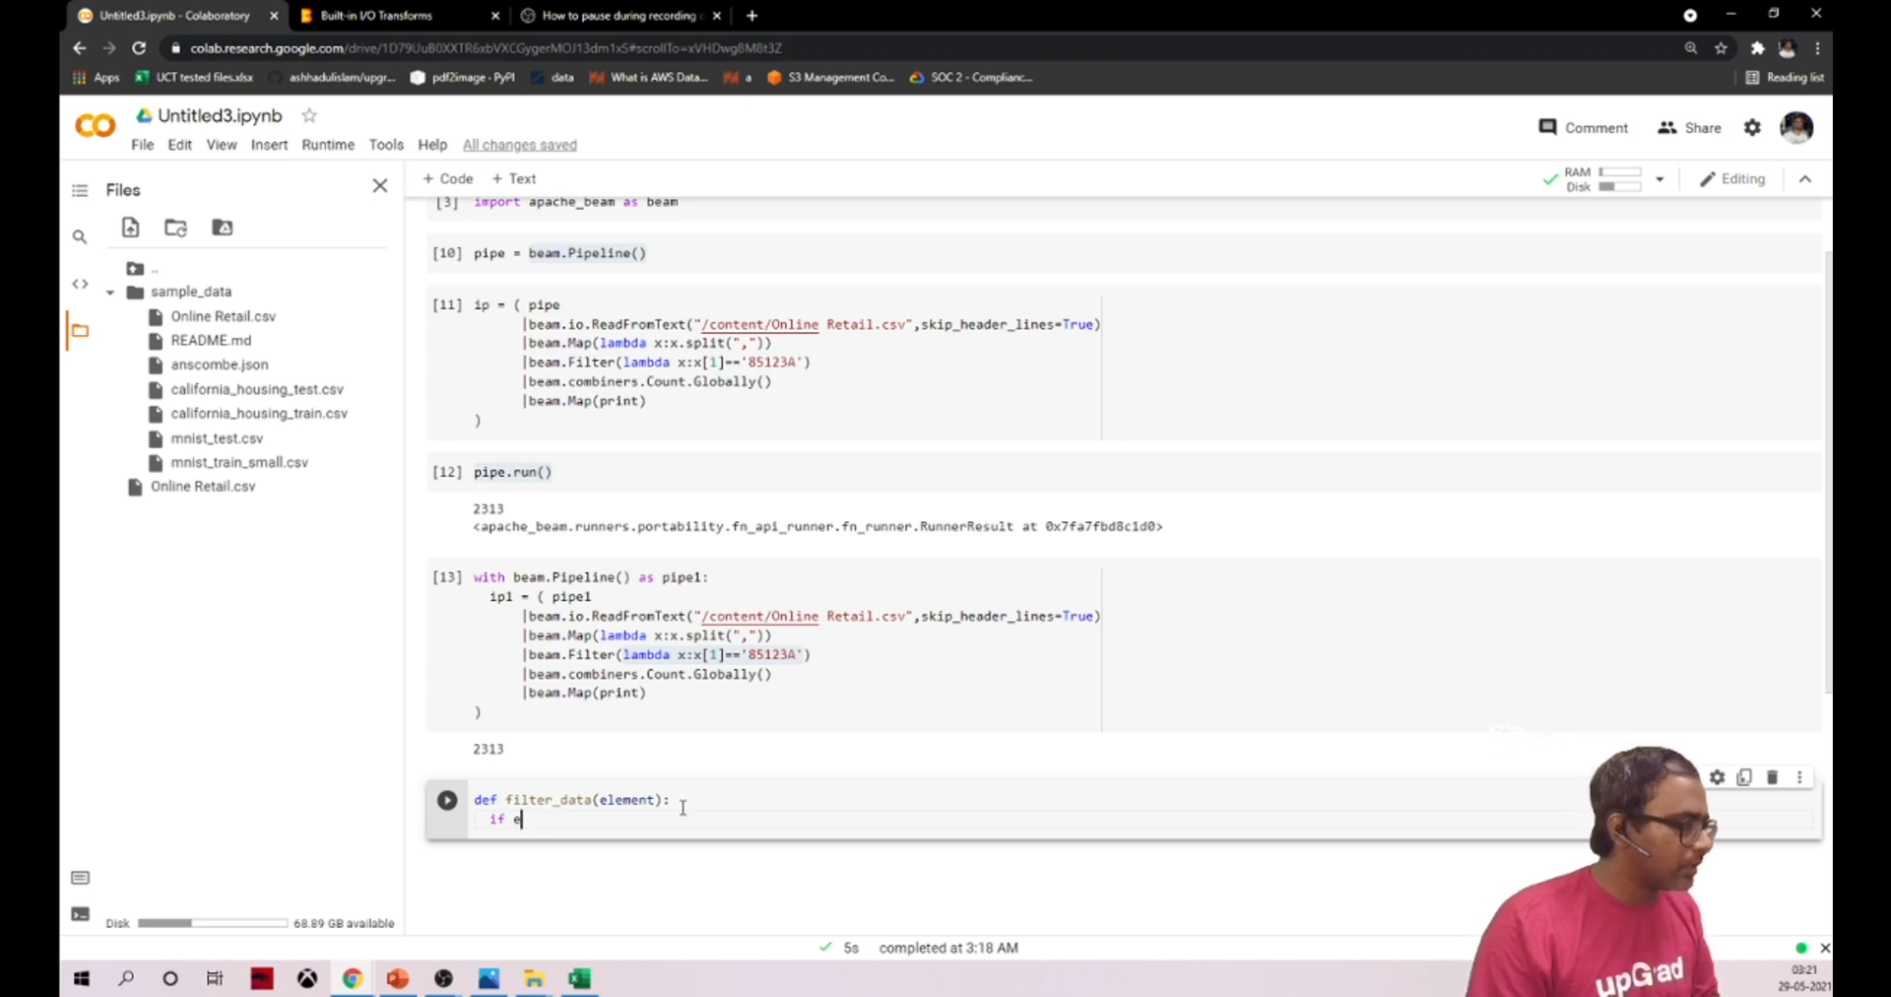
pyautogui.write('xit')
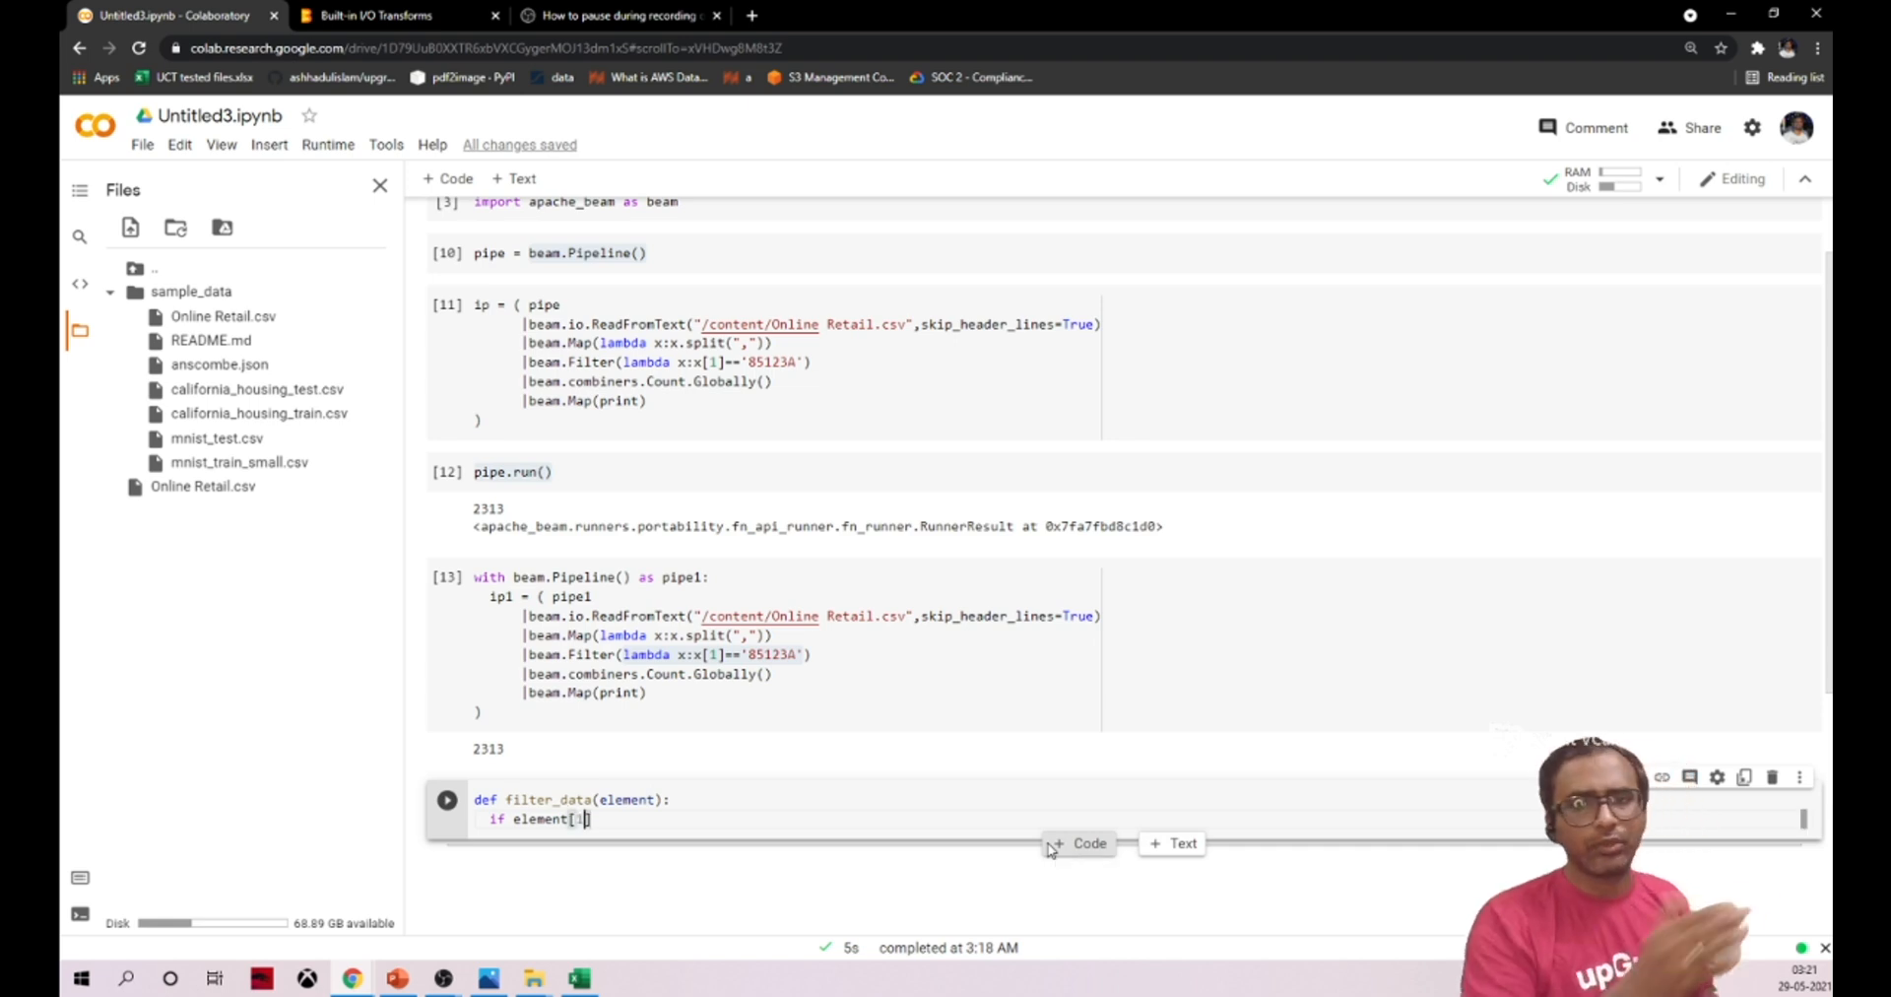
pyautogui.write('] ==')
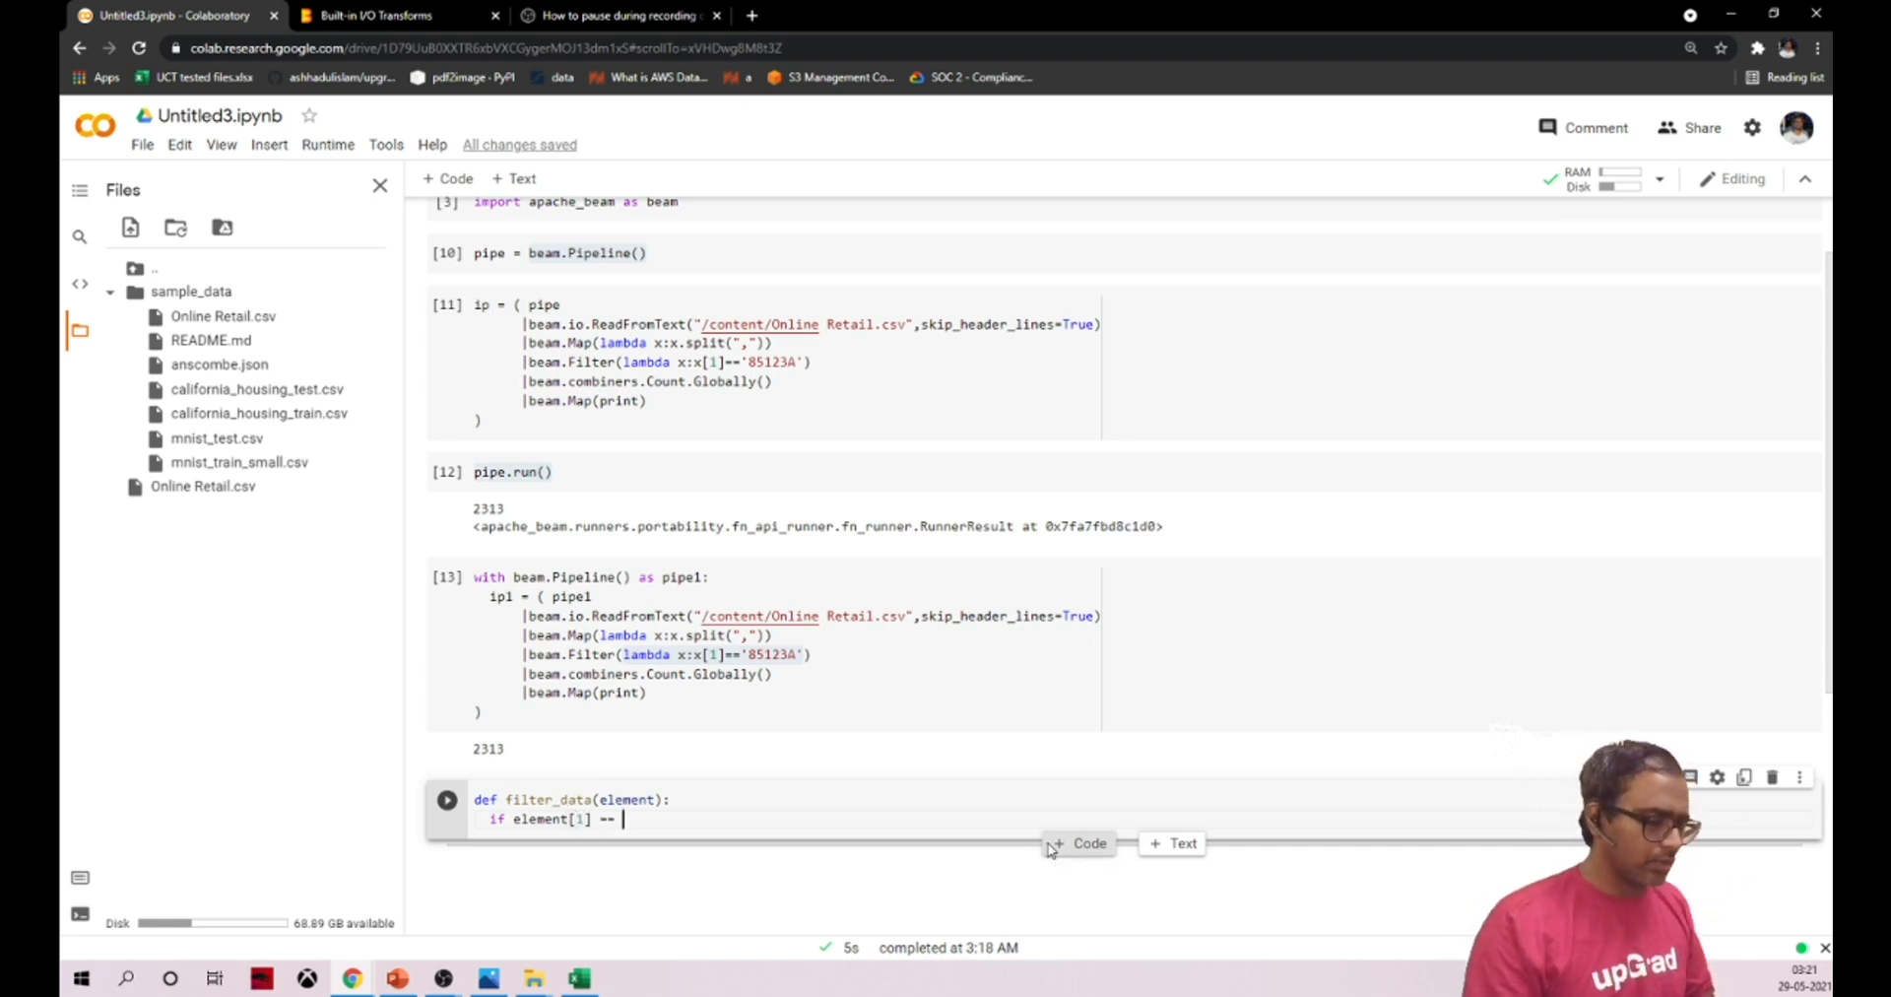
pyautogui.doubleClick(773, 654)
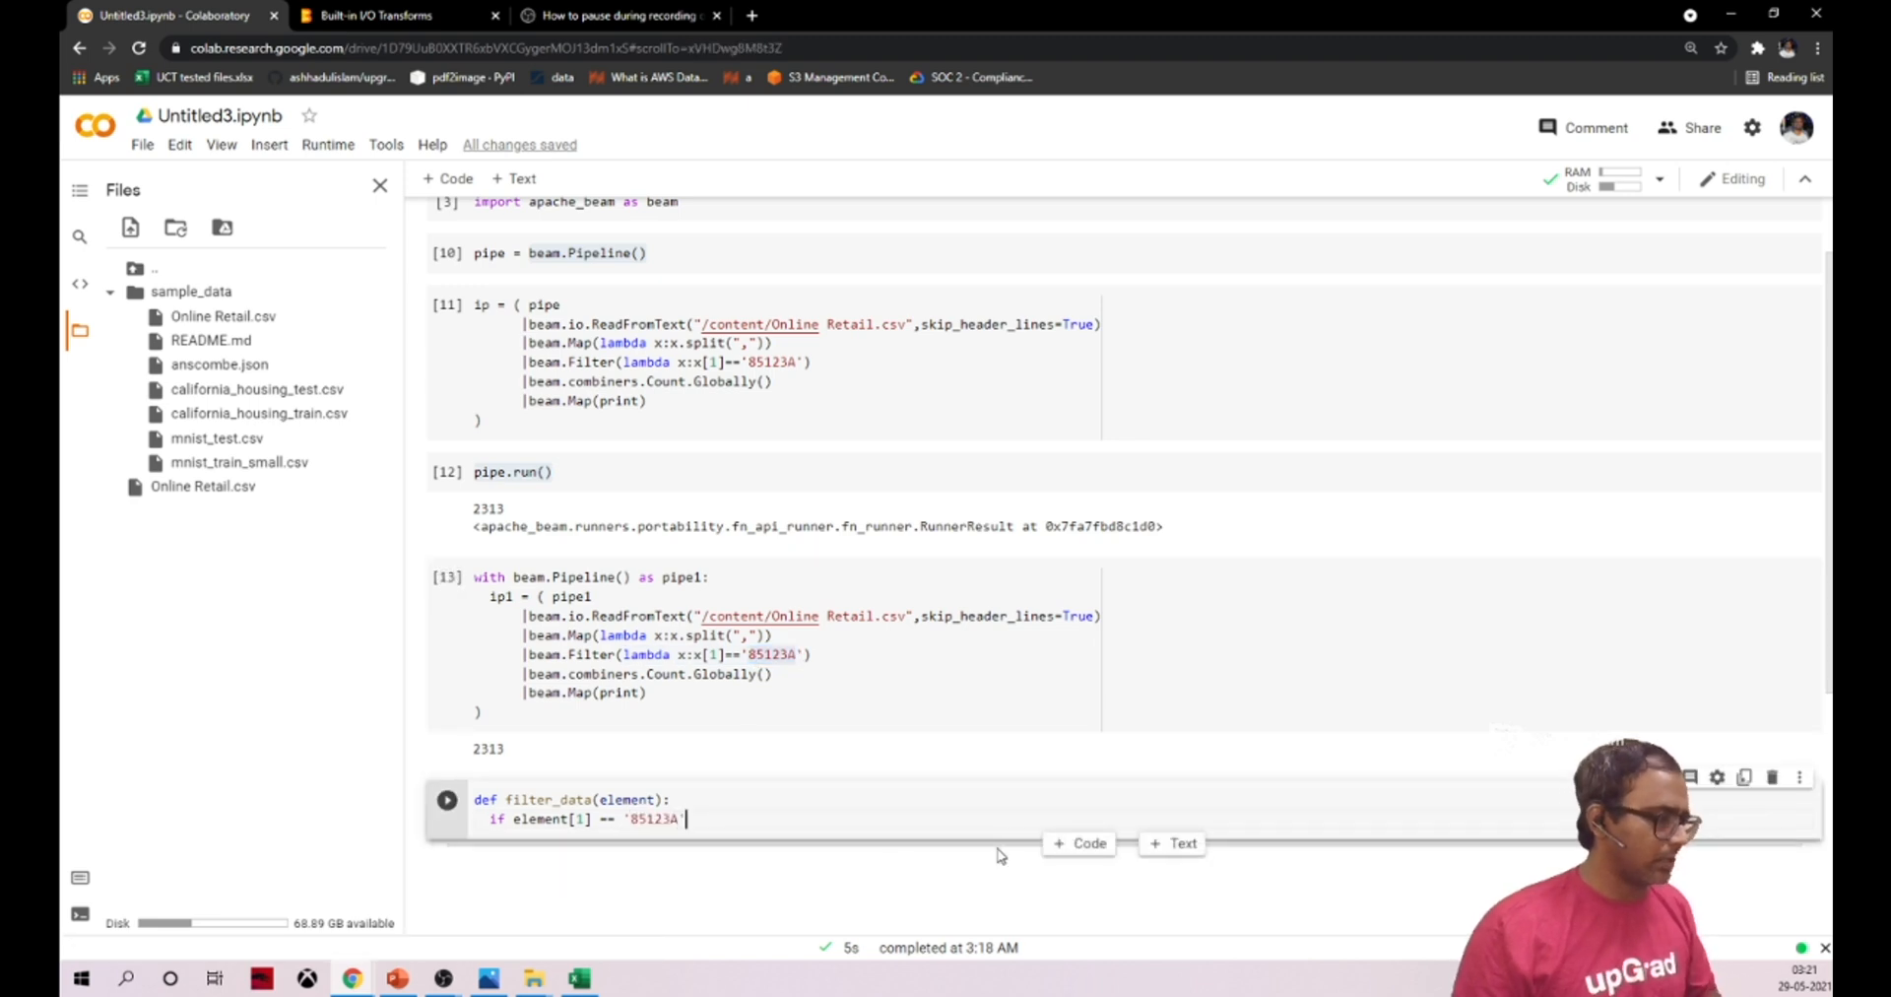
pyautogui.write('return')
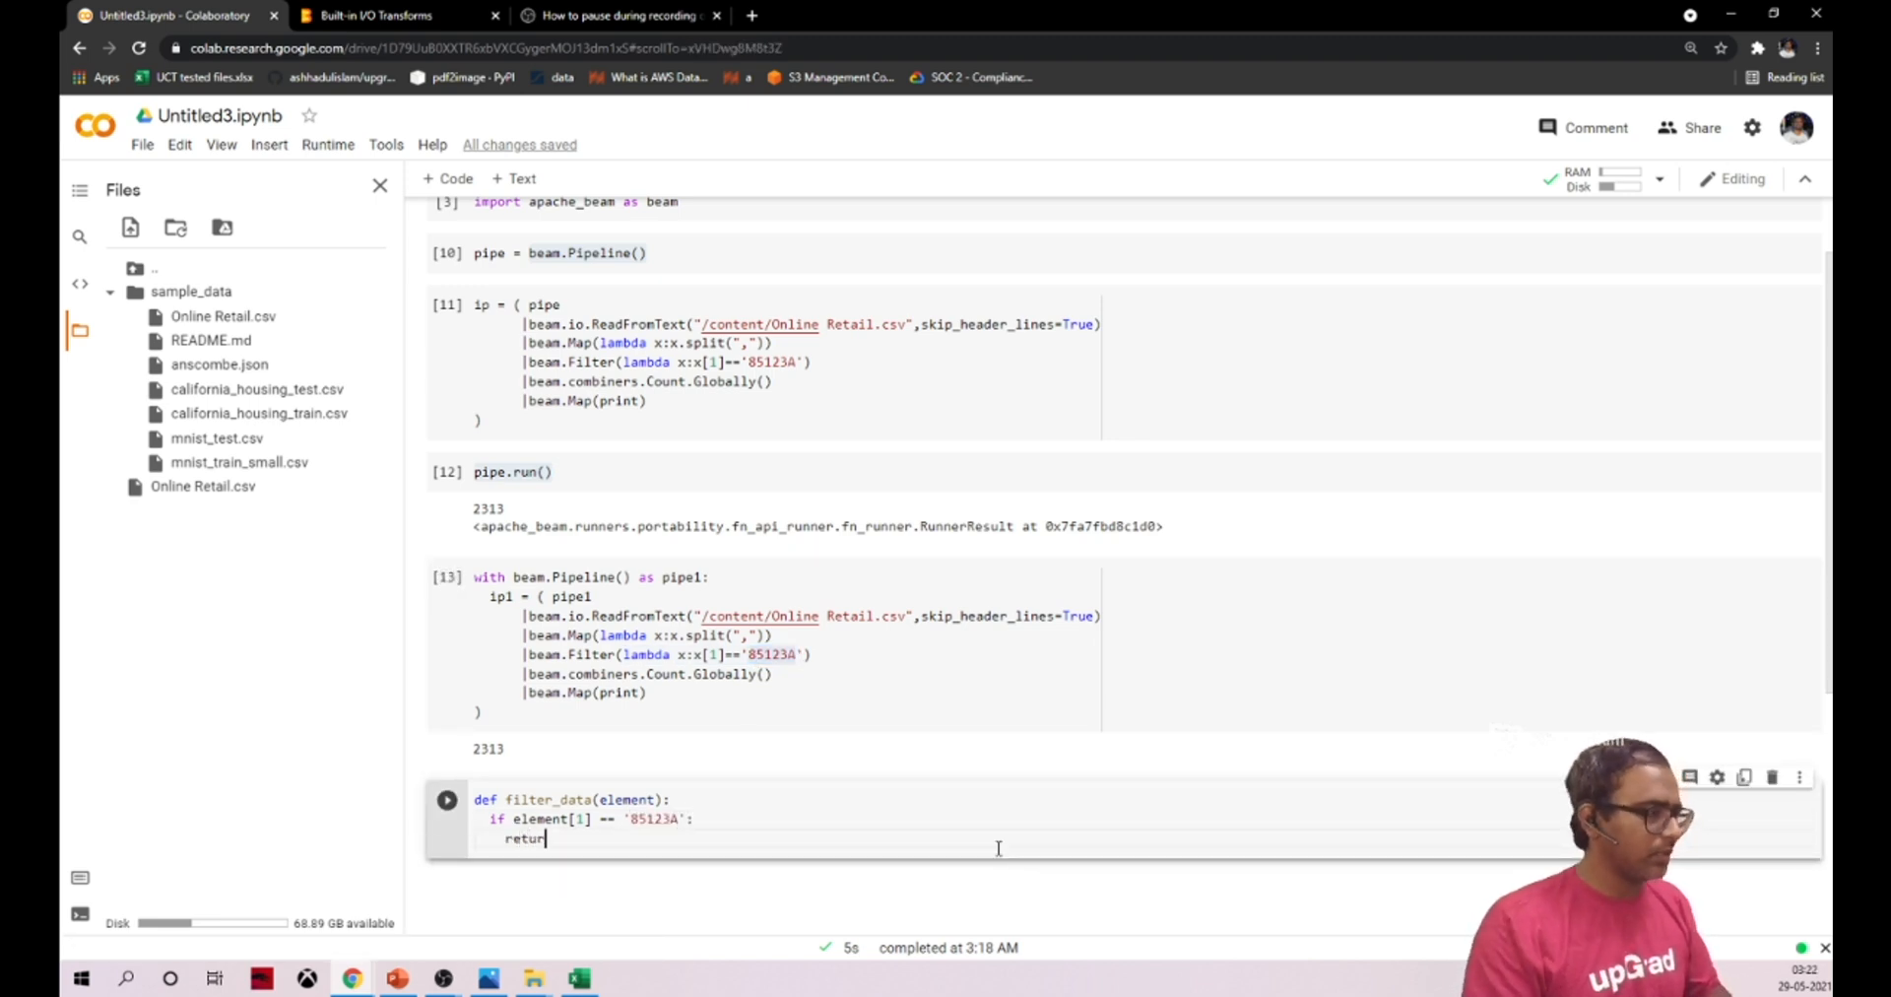
pyautogui.write('elemen')
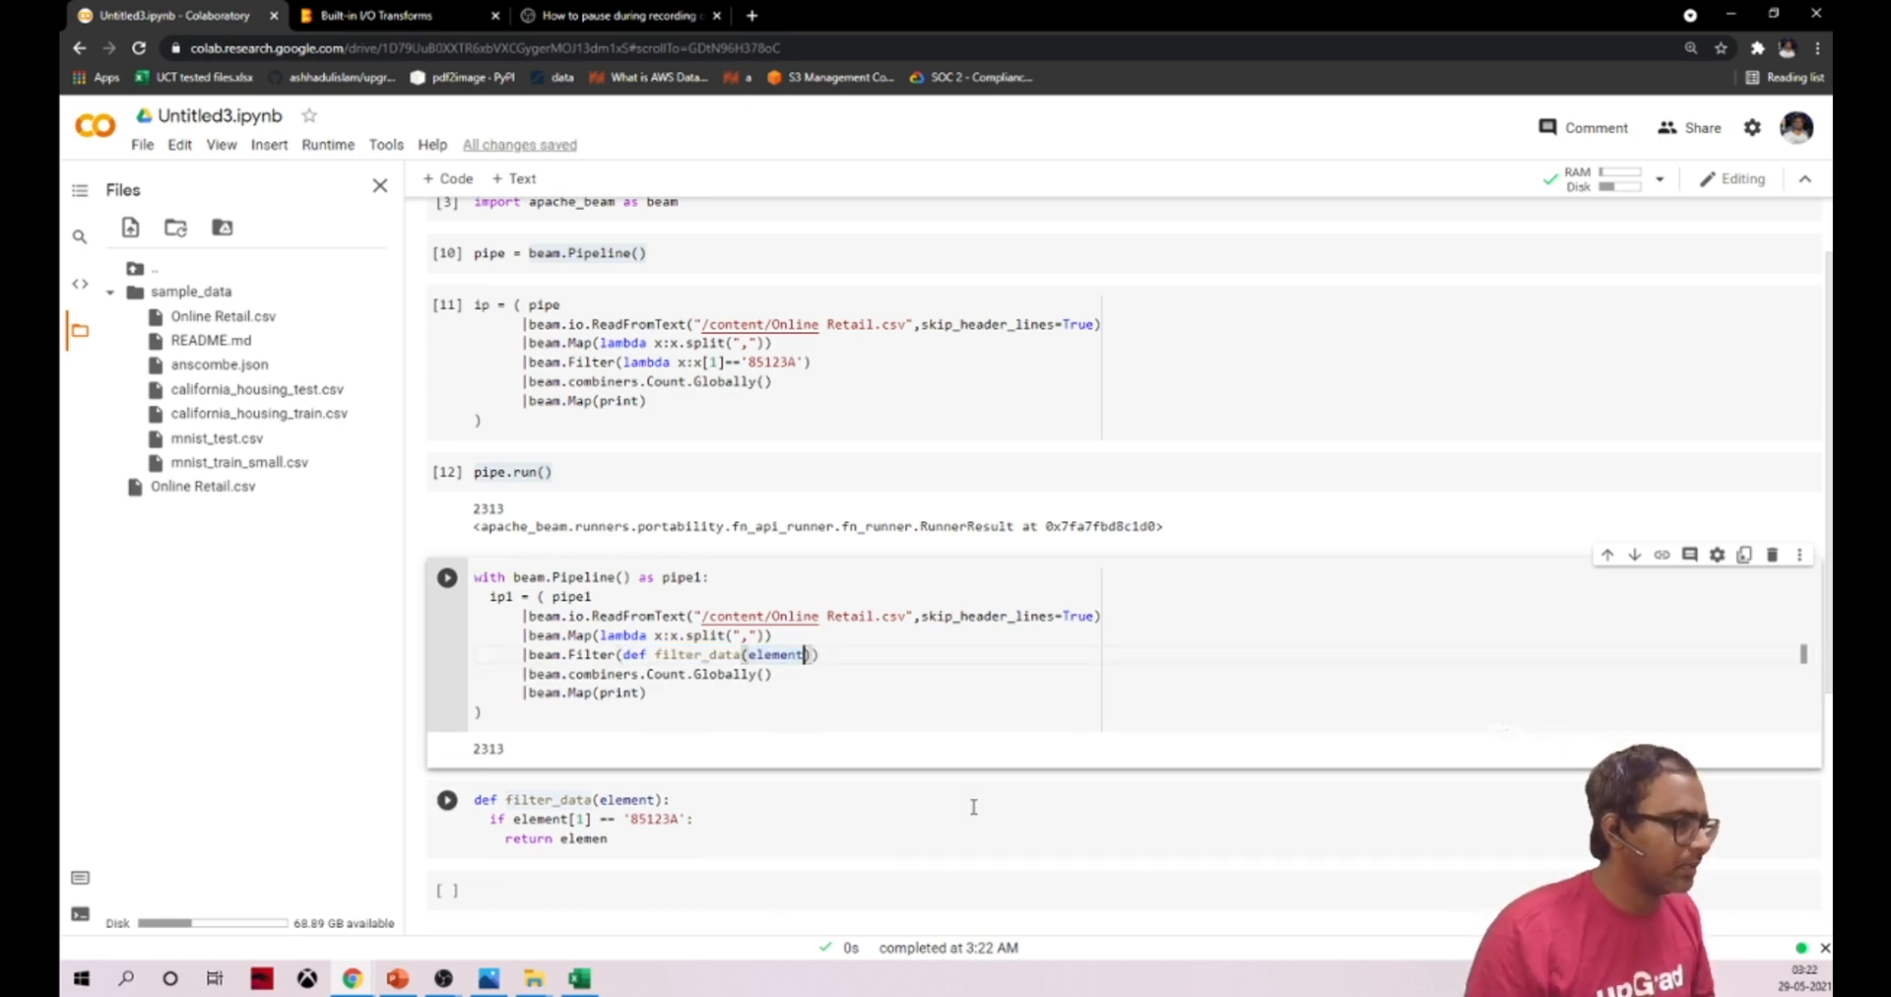
# Delete the stray def and argument list so beam.Filter calls filter_data
pyautogui.press('Backspace')
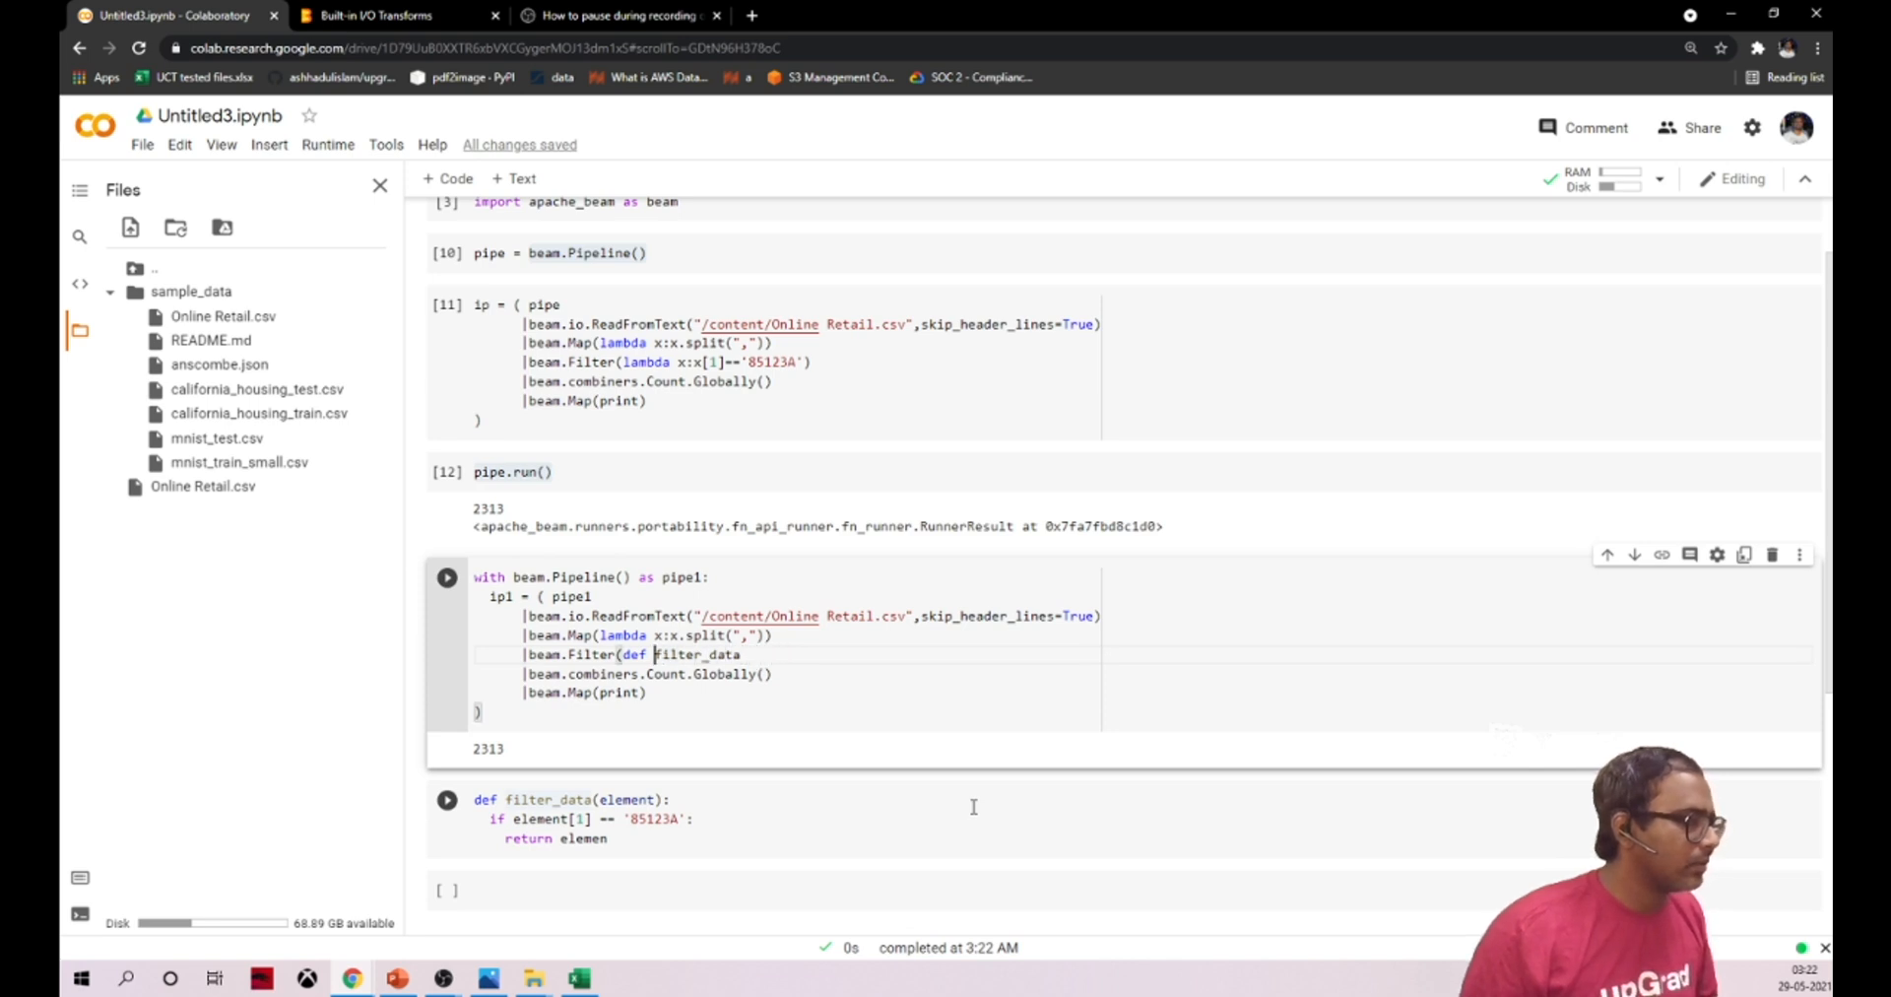
pyautogui.press('Backspace')
pyautogui.write(')')
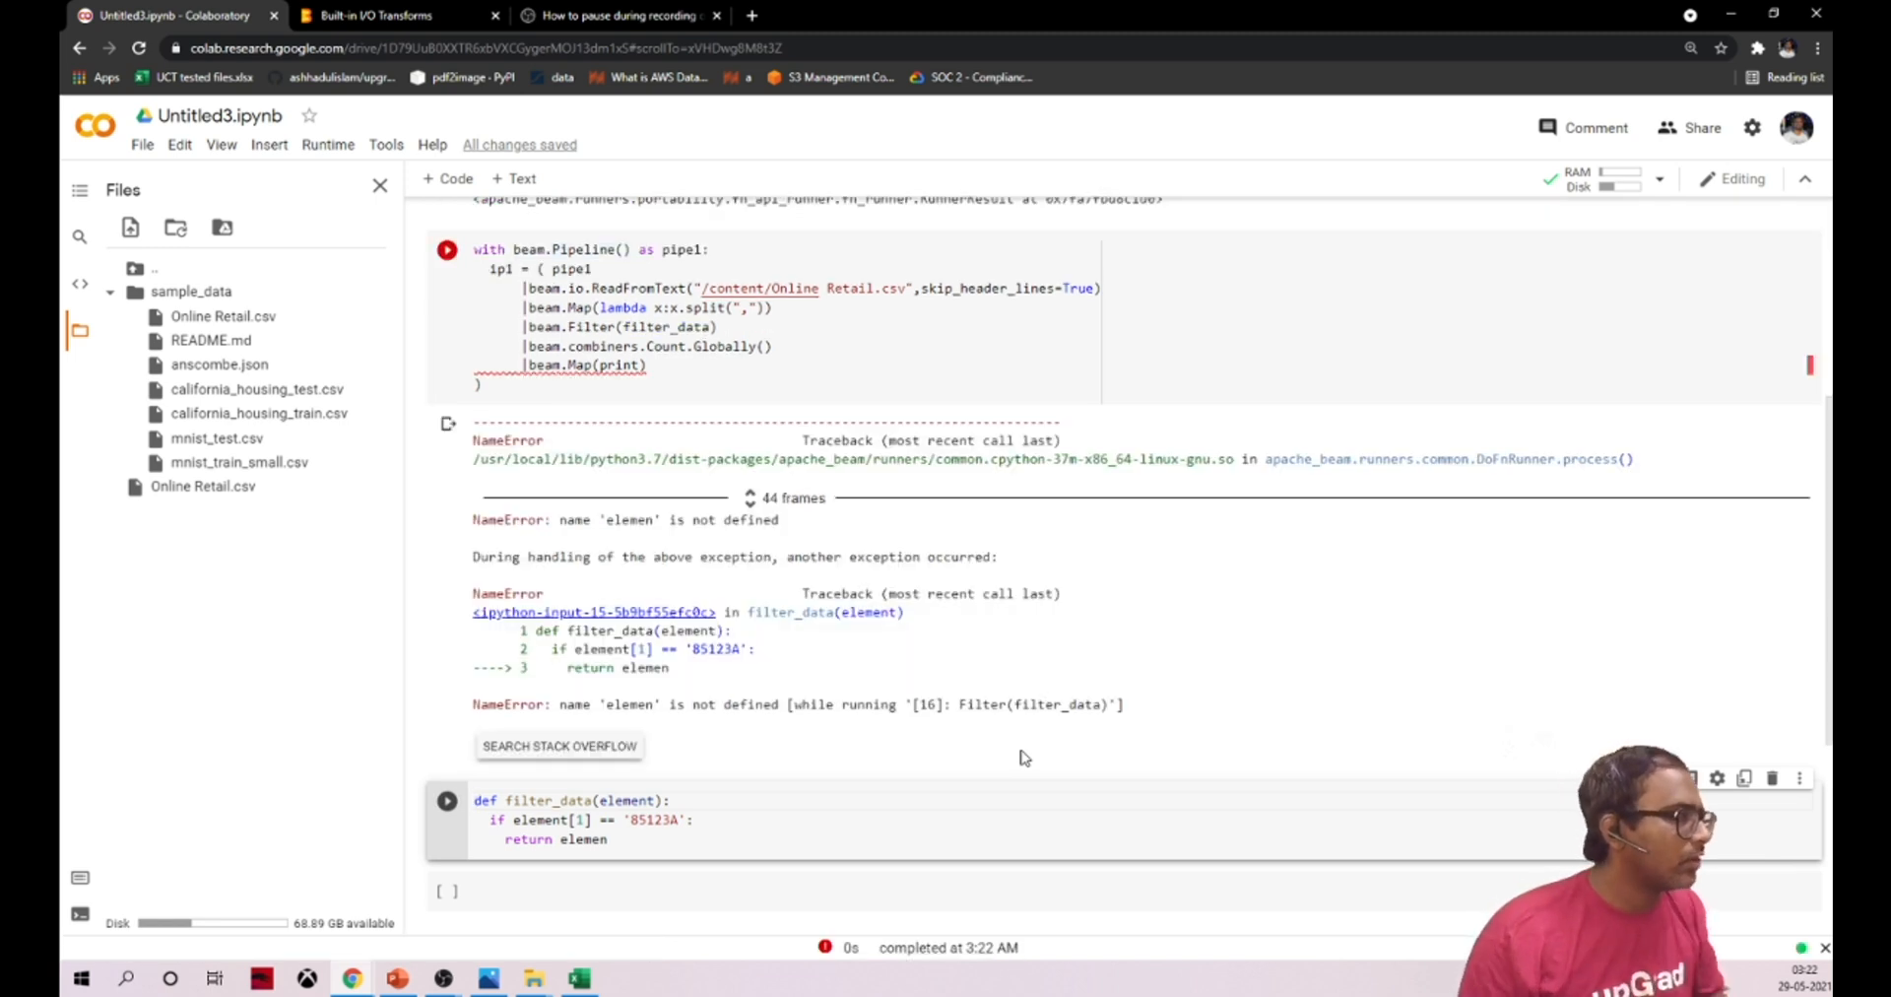
# Fix 'elemen' to 'element' in filter_data's return line
pyautogui.doubleClick(626, 800)
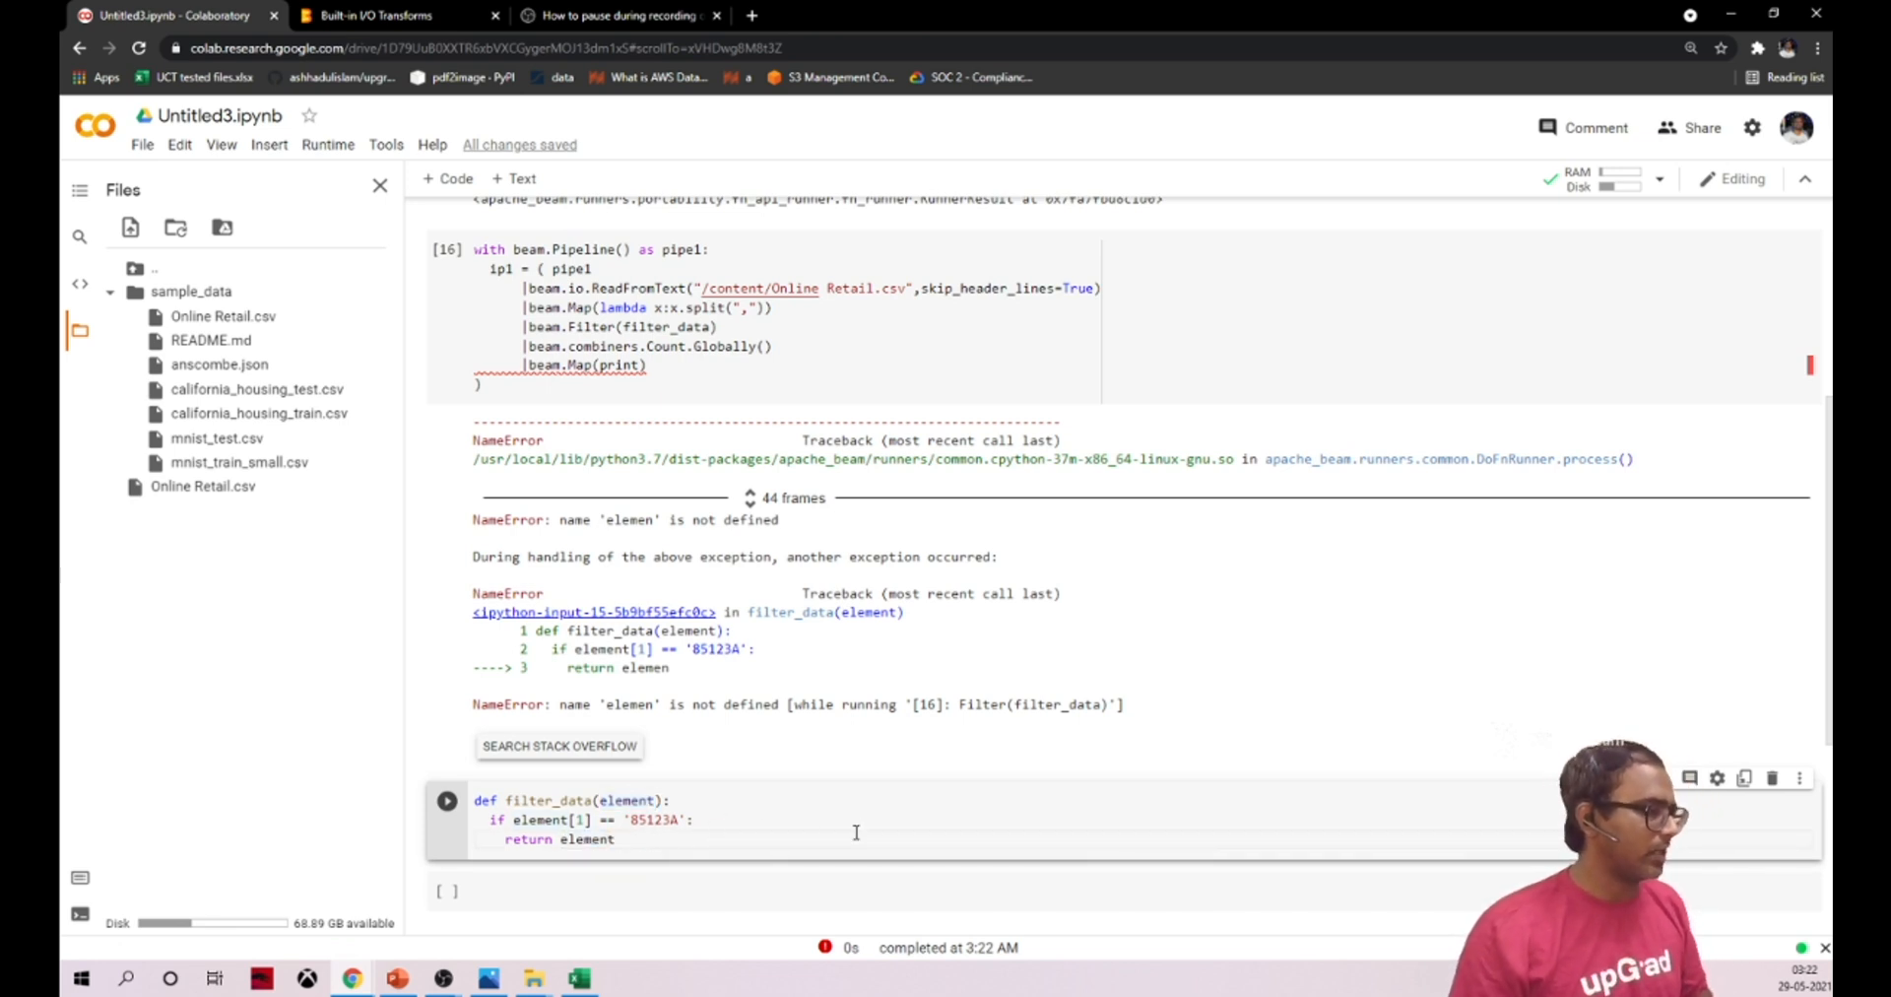
pyautogui.click(446, 800)
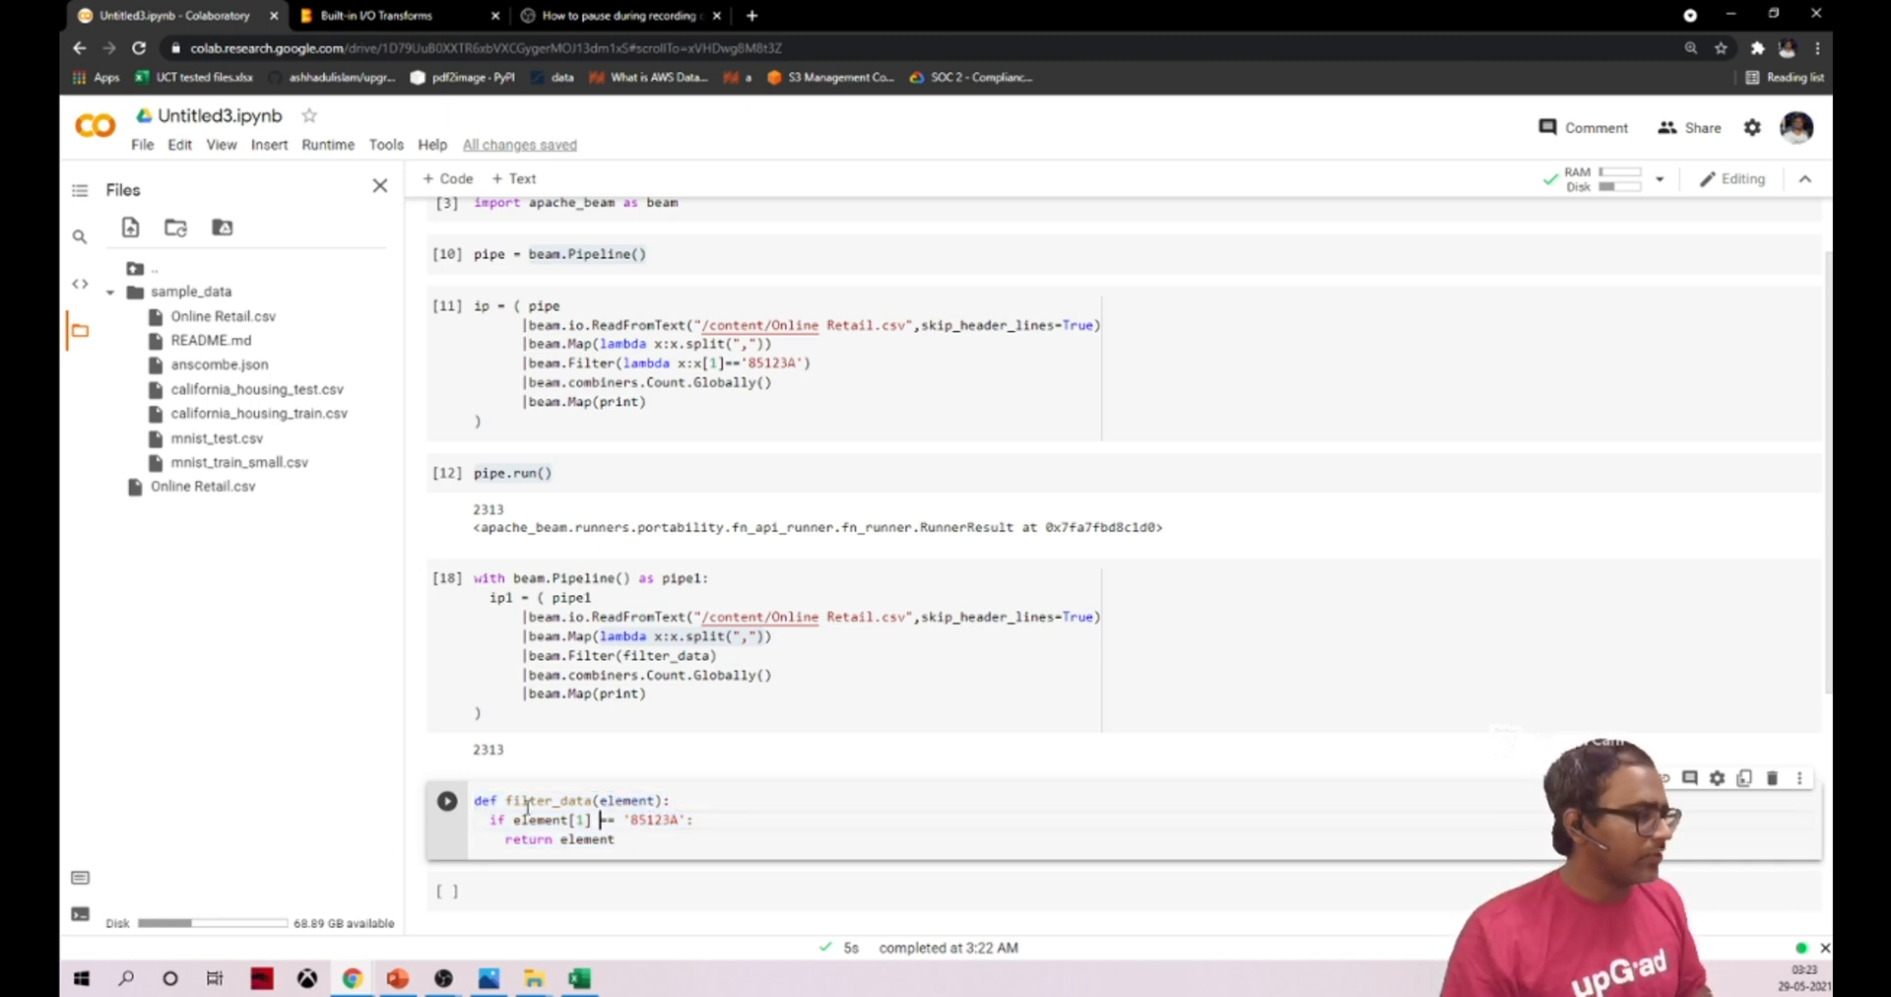
pyautogui.moveTo(543, 800)
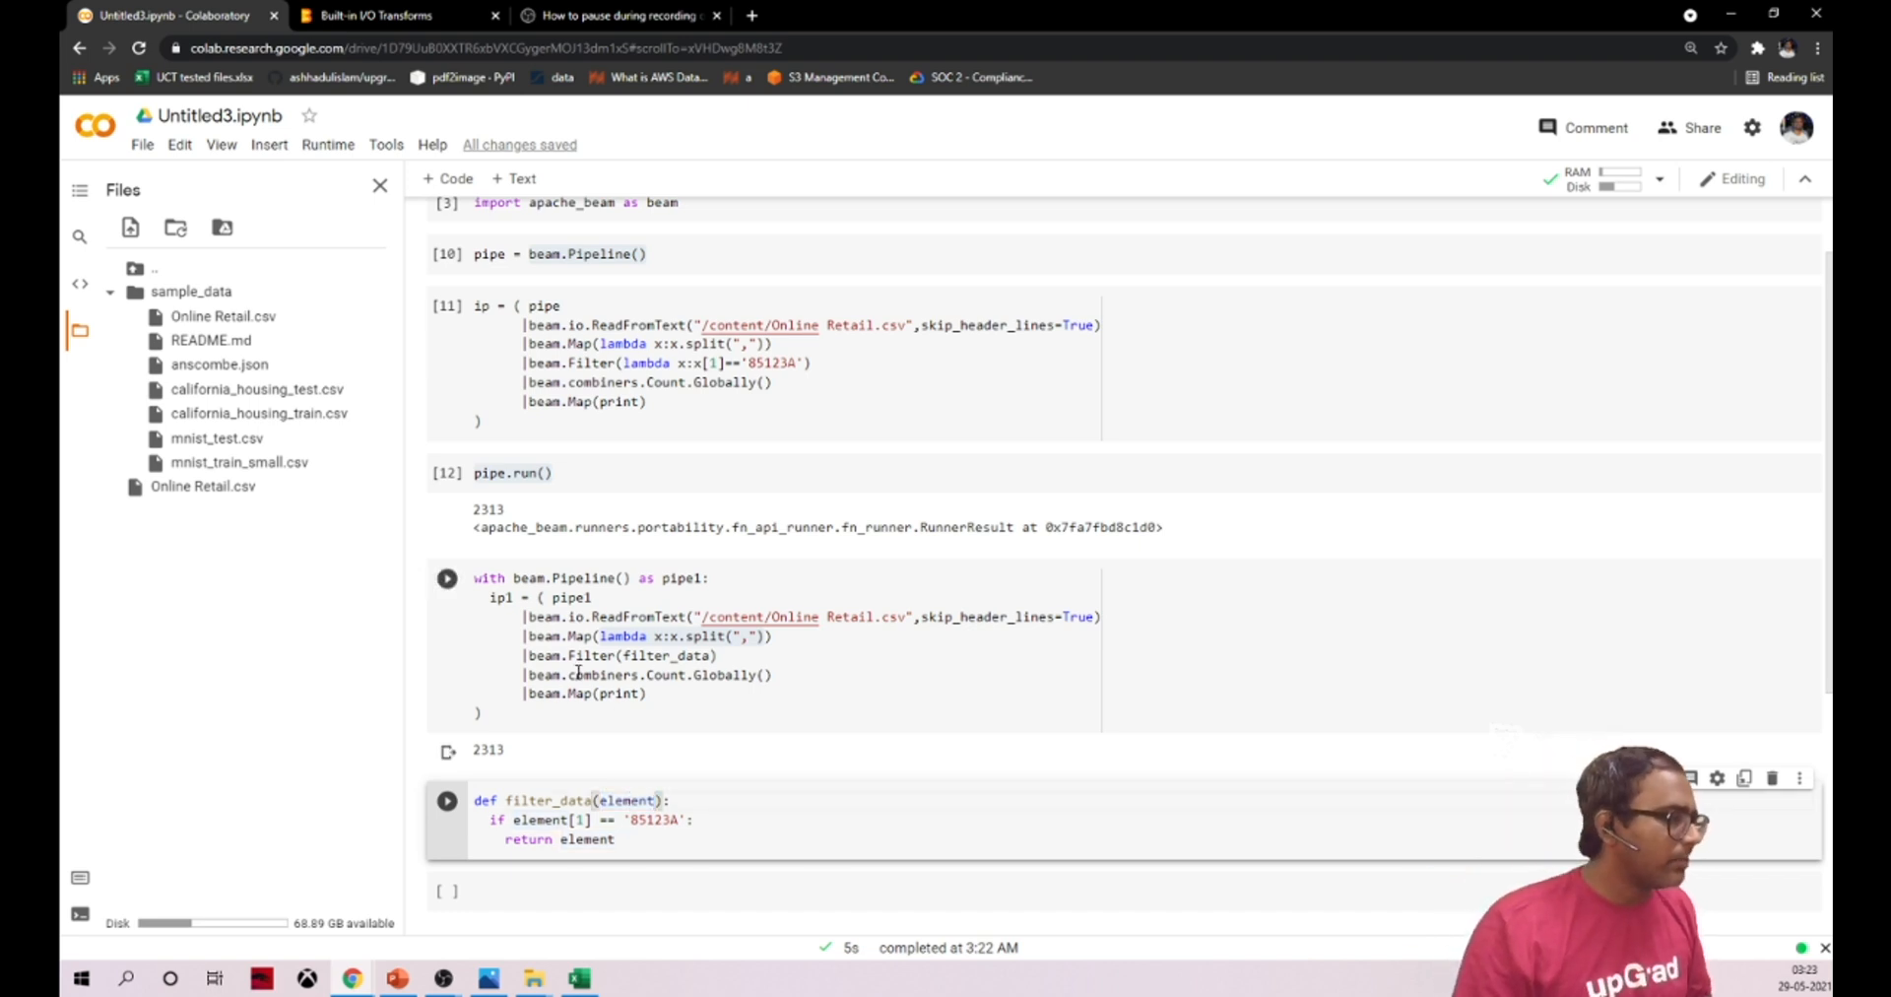
# Check filter_data matches between its definition and the Filter step, confirming the 2313 count
pyautogui.doubleClick(544, 800)
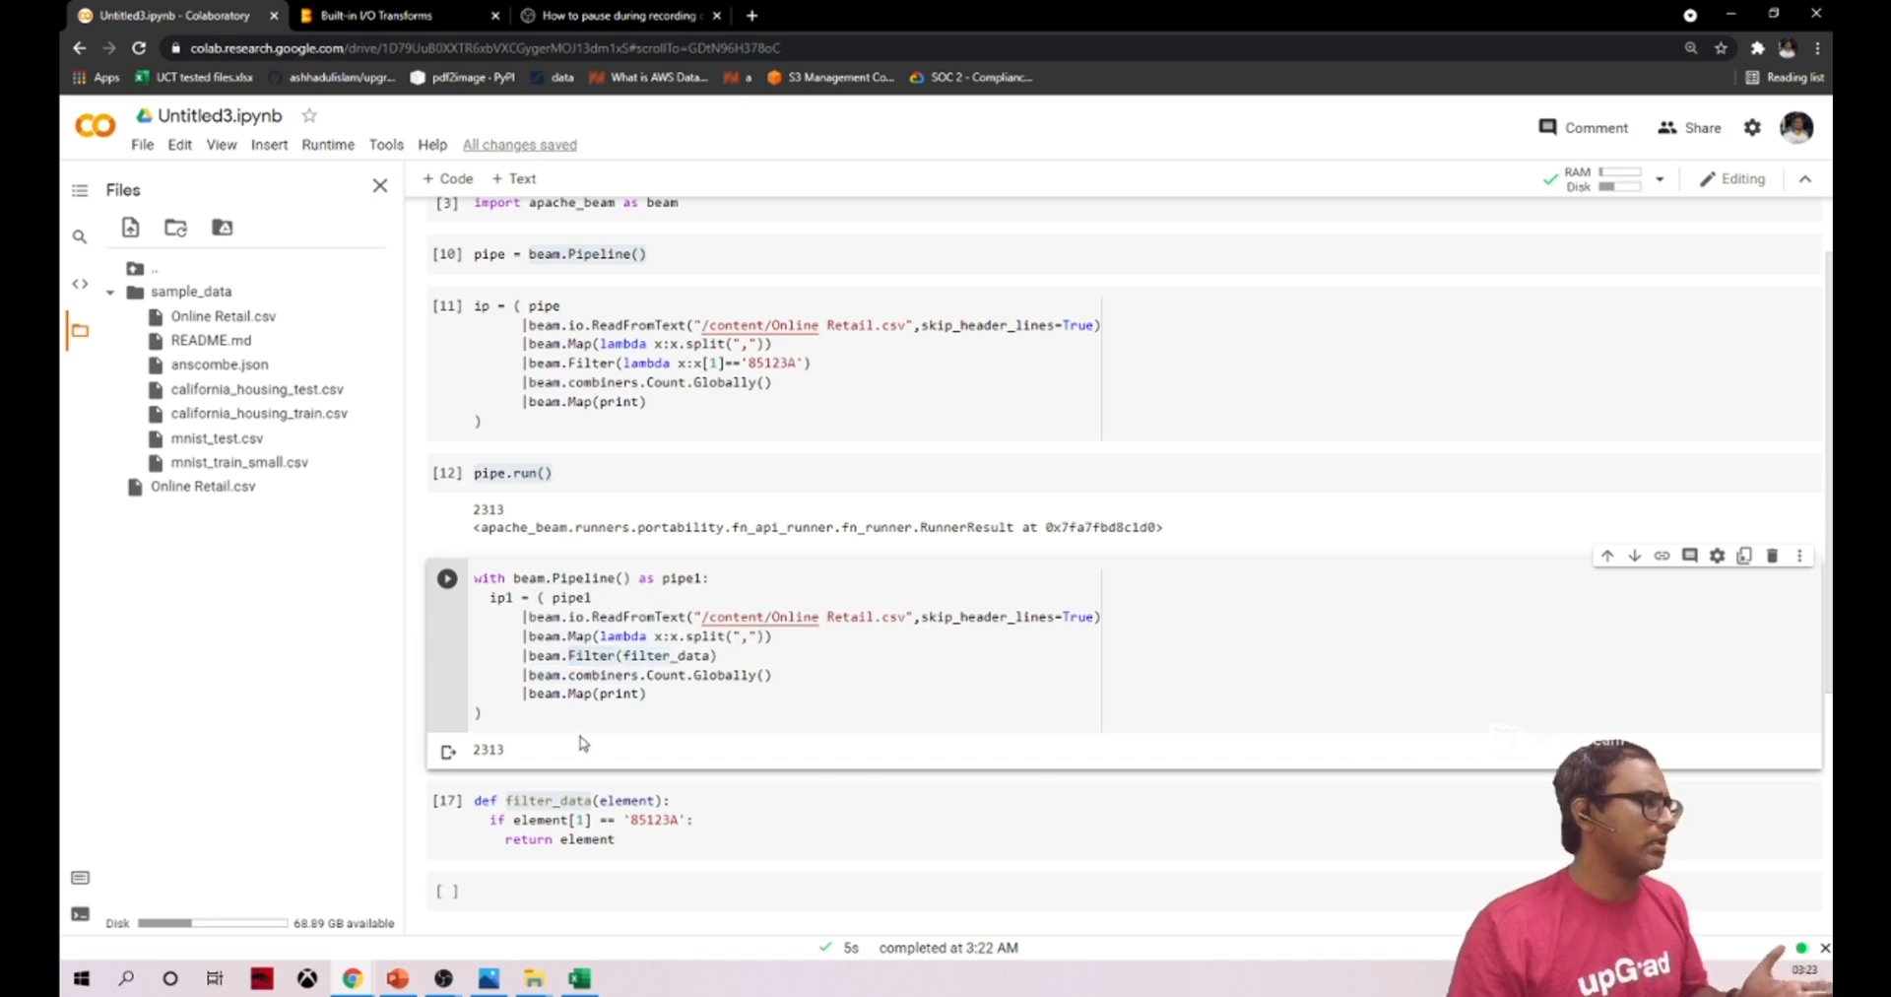
pyautogui.doubleClick(665, 654)
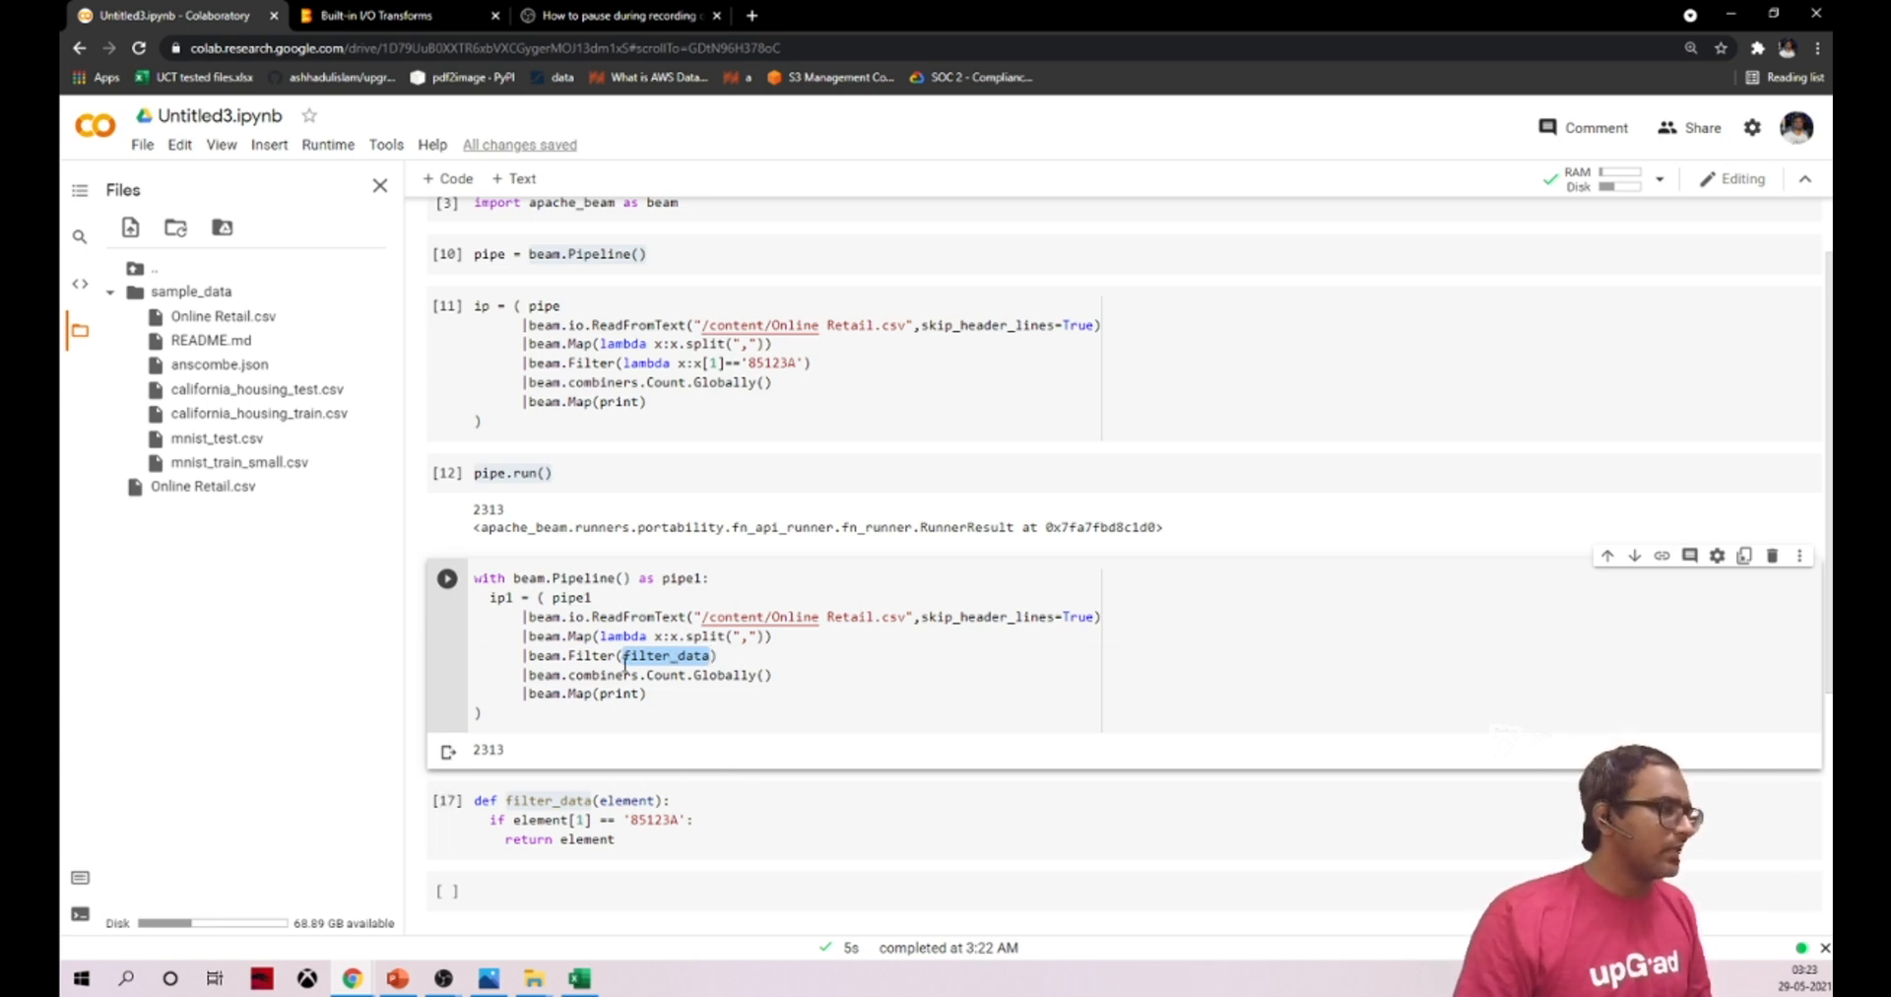
pyautogui.click(667, 655)
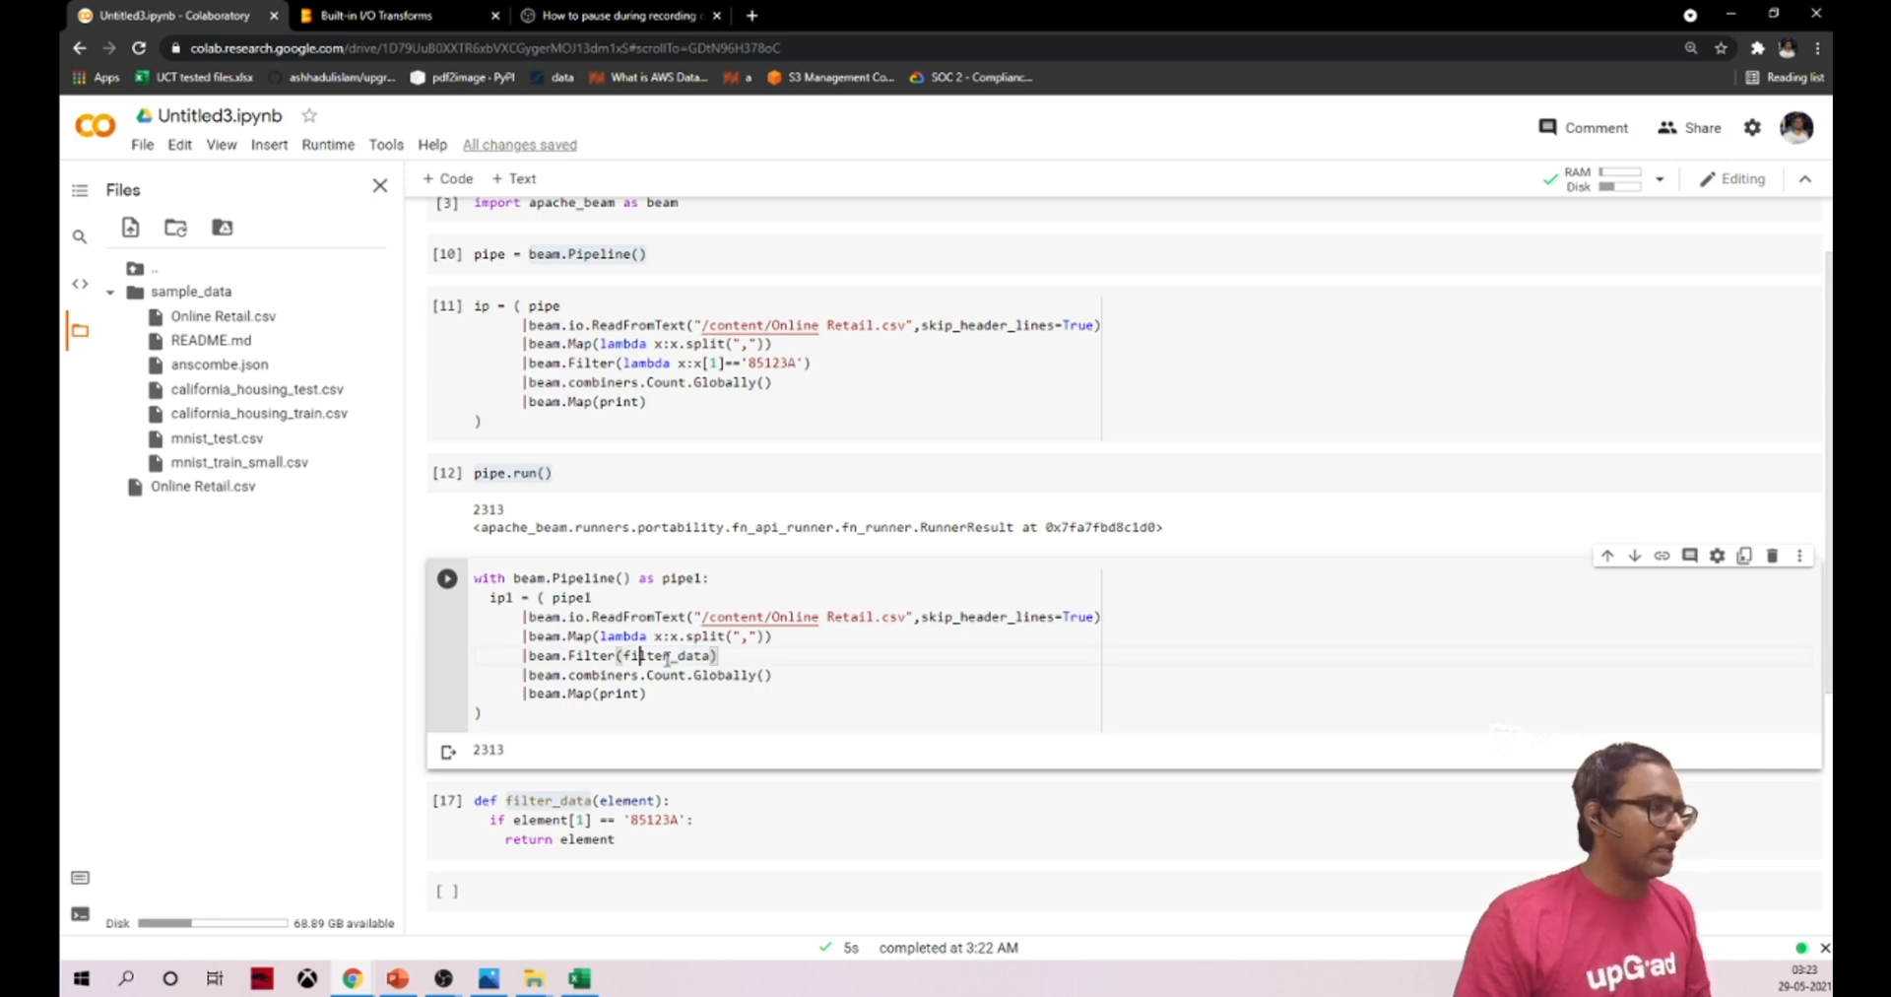